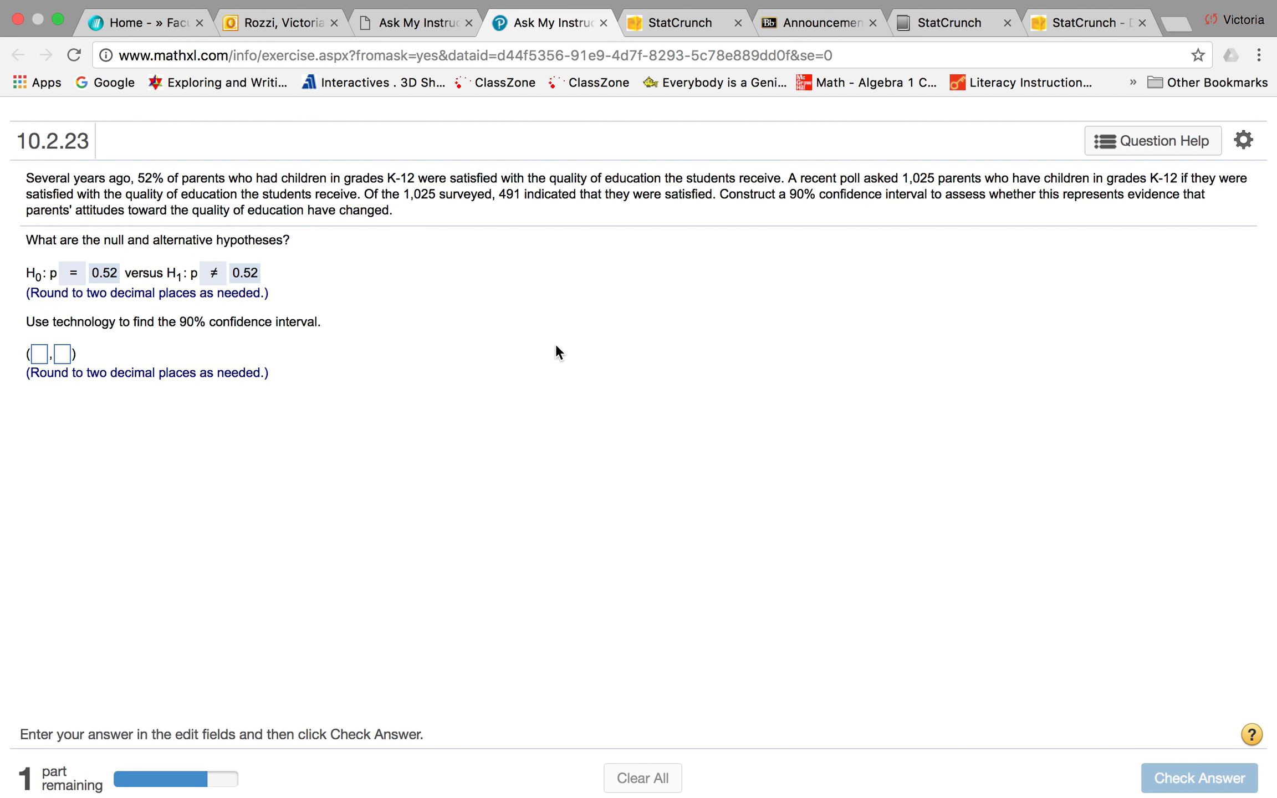
mouse_move(656, 281)
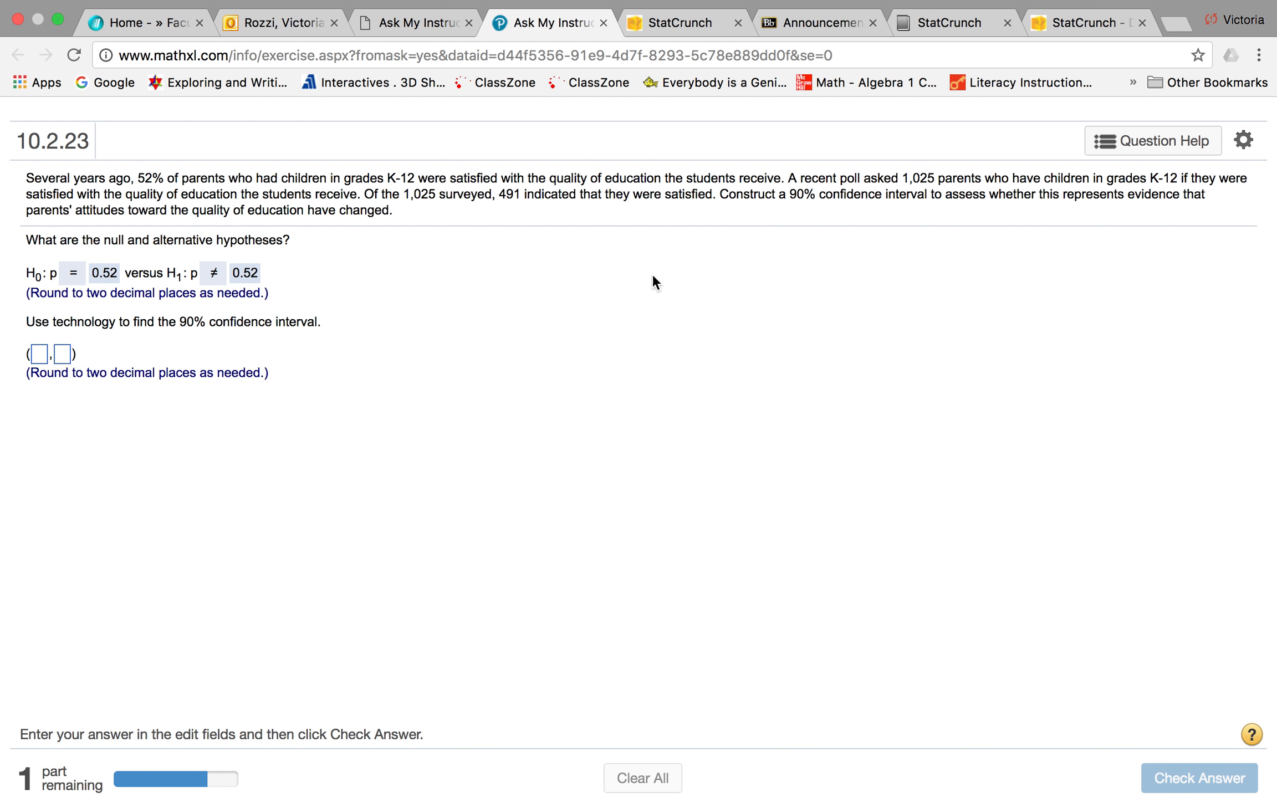
mouse_move(251, 351)
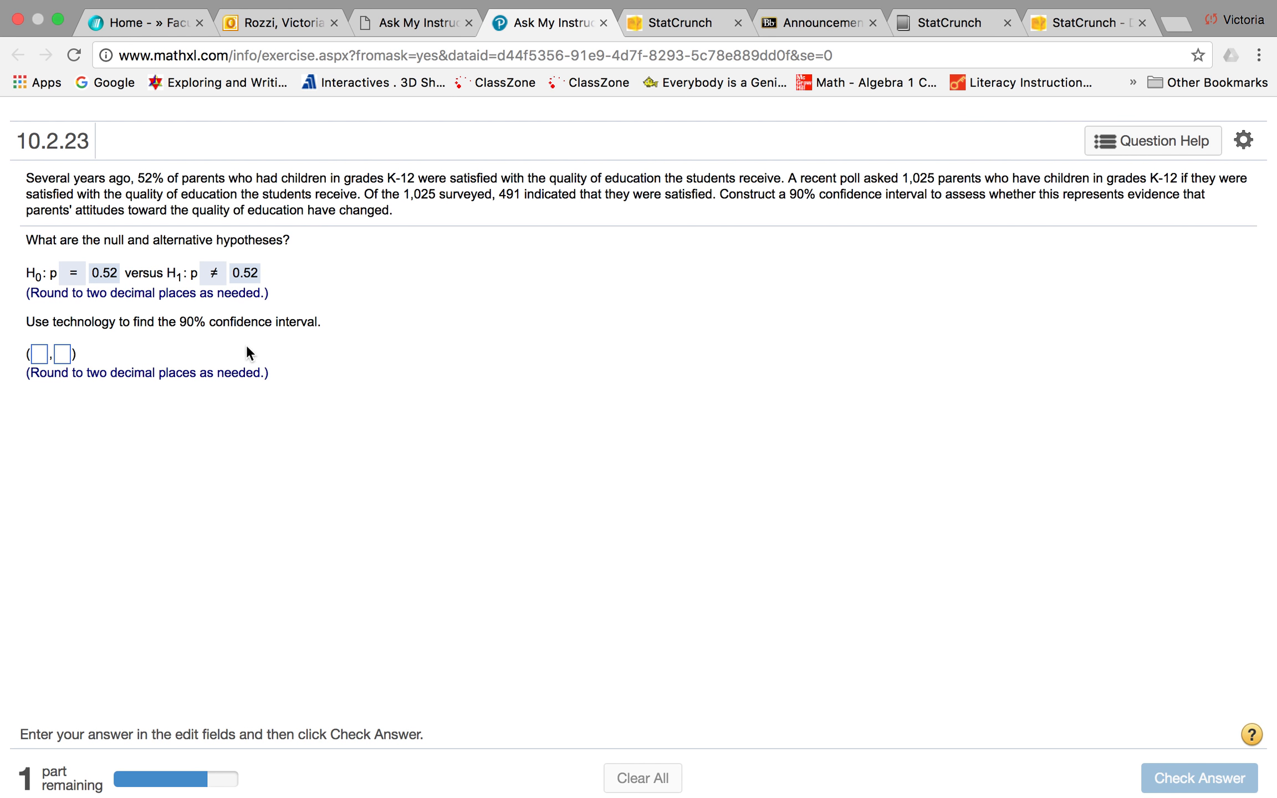
Step: Close the earlier interval results in StatCrunch and open the Stat procedures menu
click(680, 22)
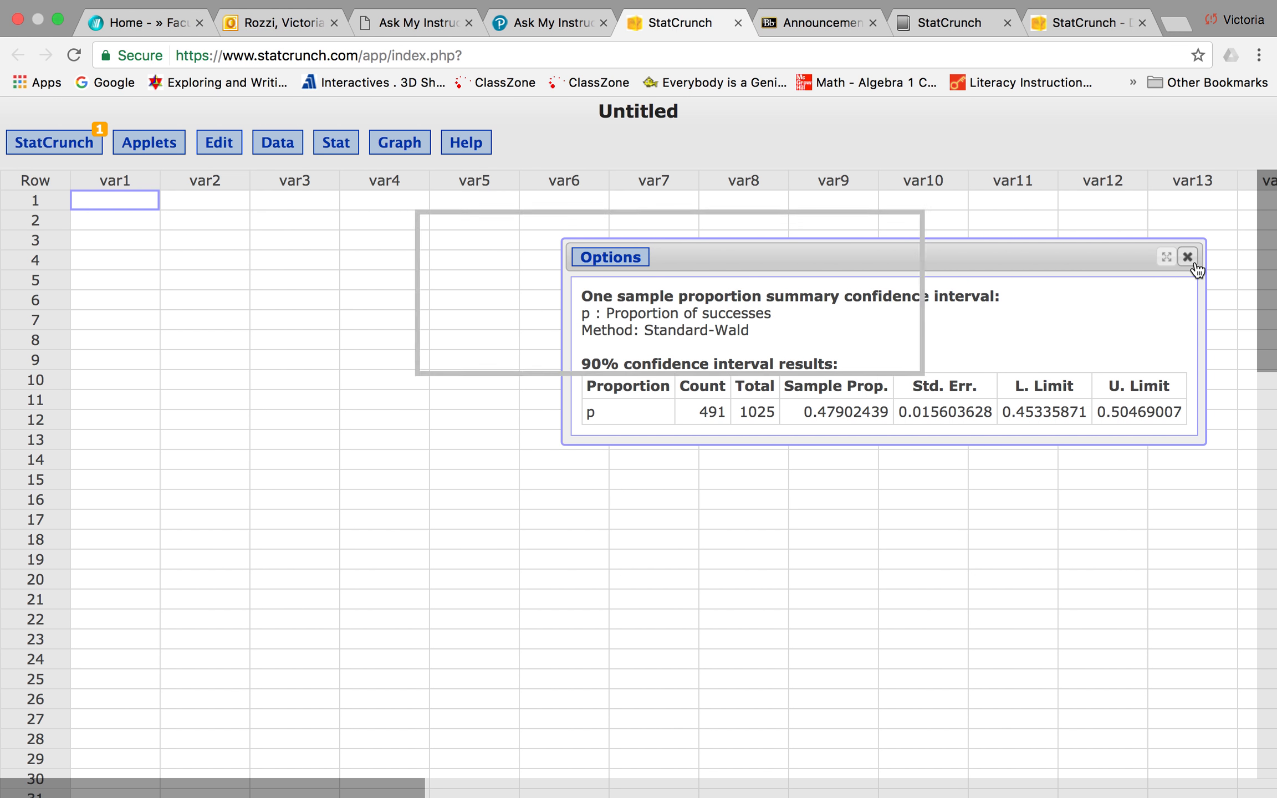
click(1187, 256)
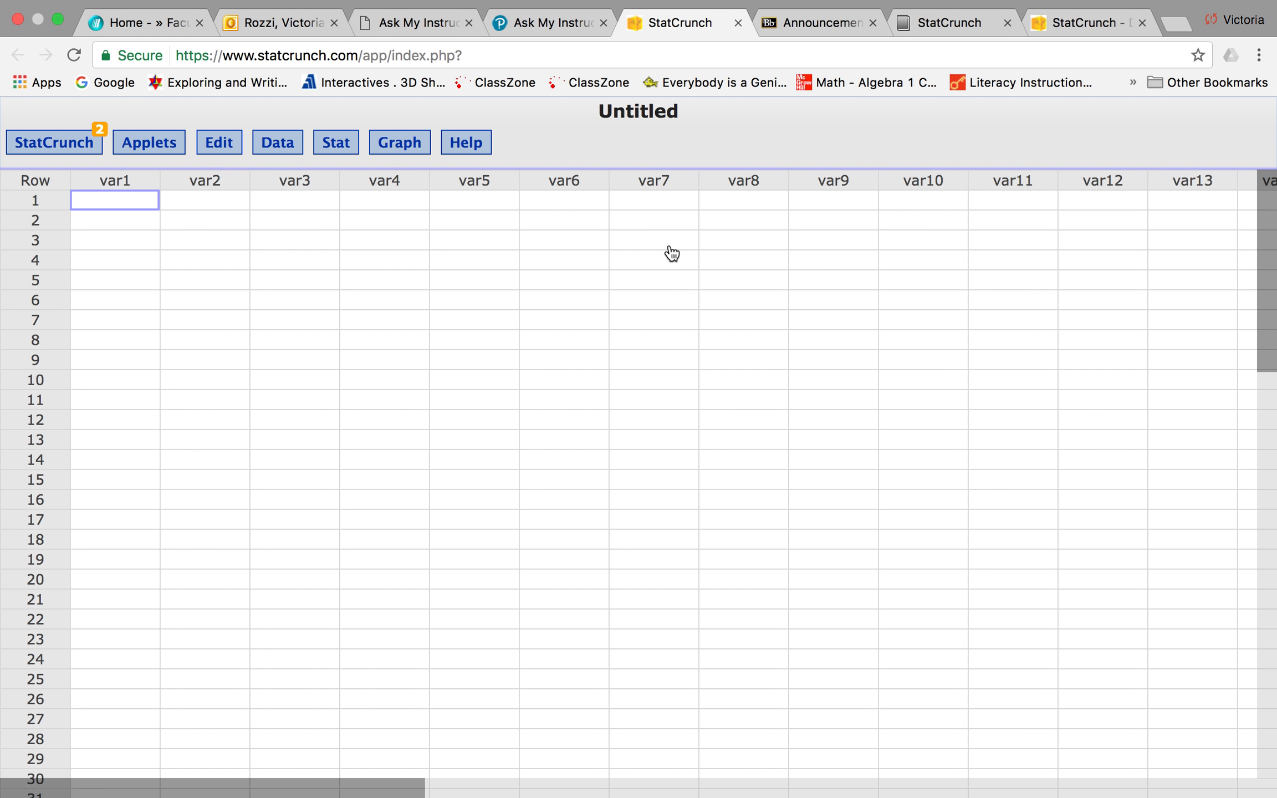
click(334, 142)
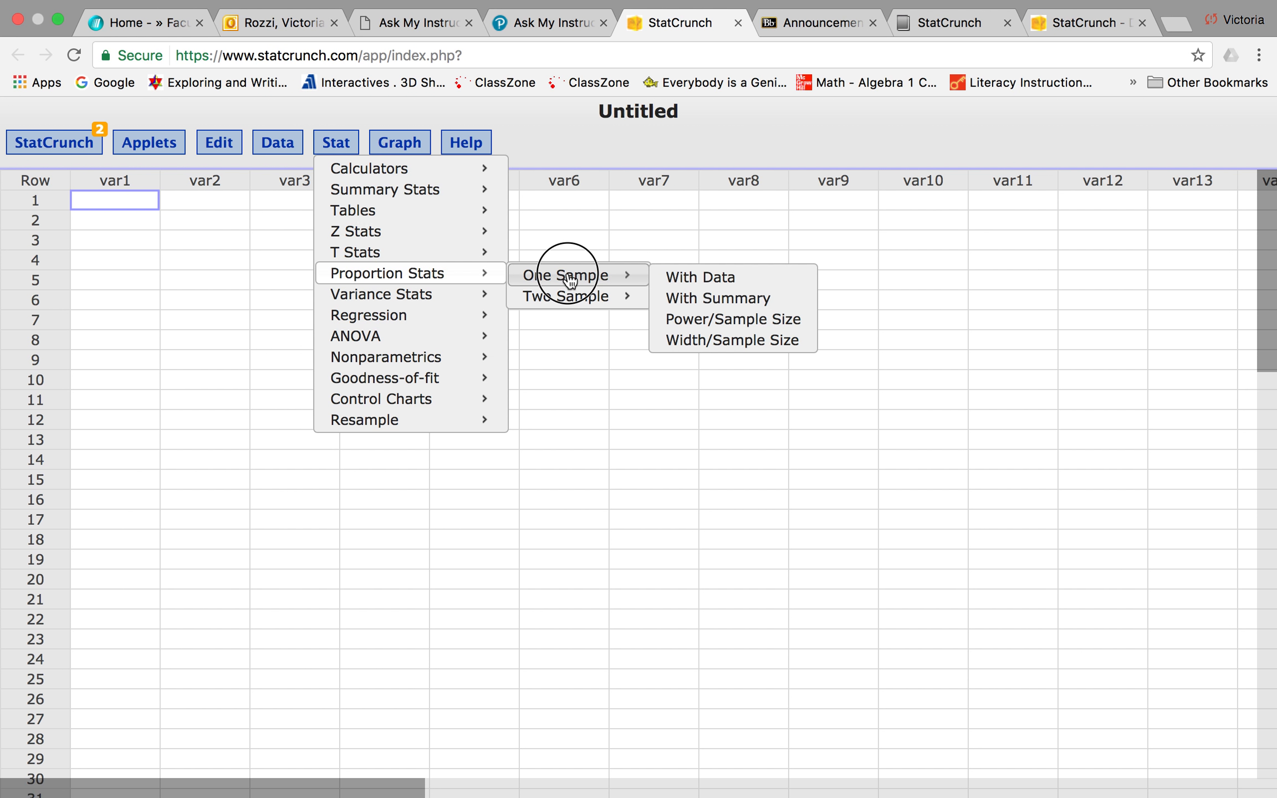
mouse_move(718, 298)
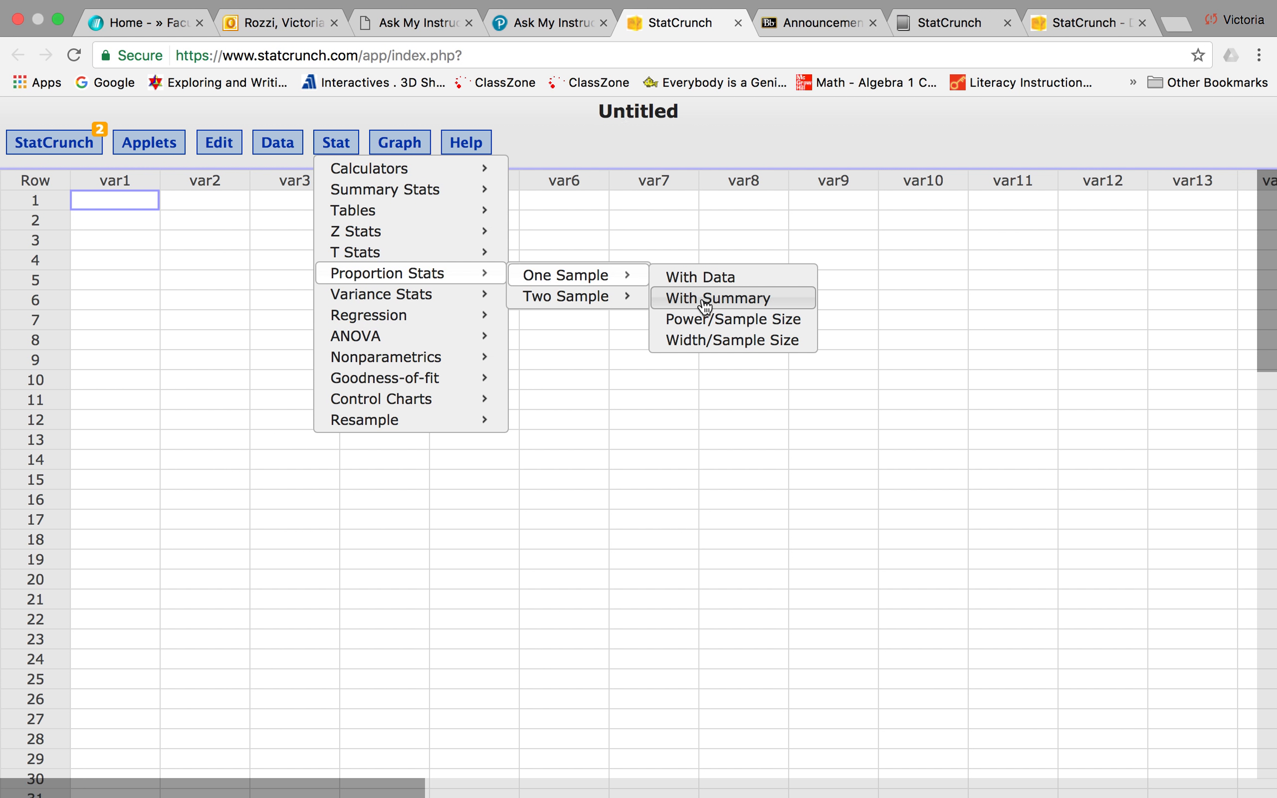
Step: Start a One Sample Prop. Summary analysis set to Confidence interval for p
click(717, 297)
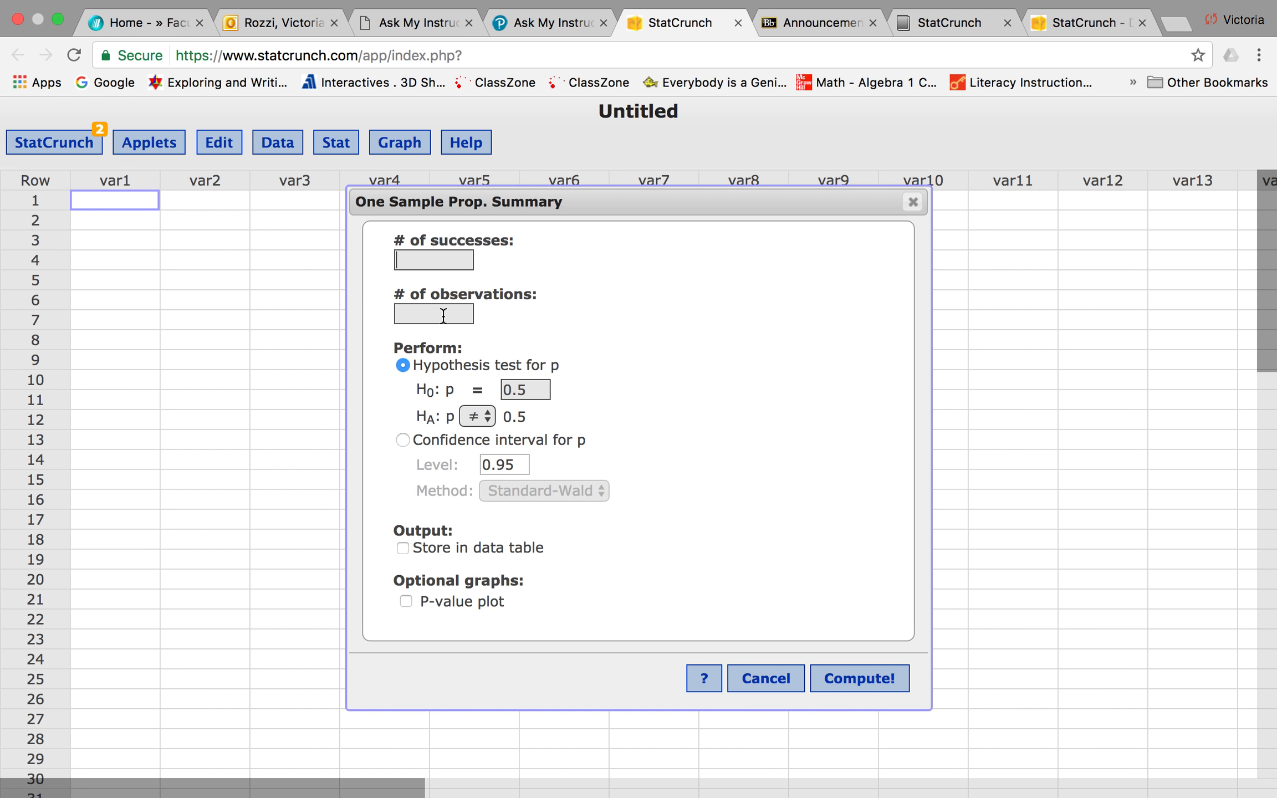
mouse_move(511, 371)
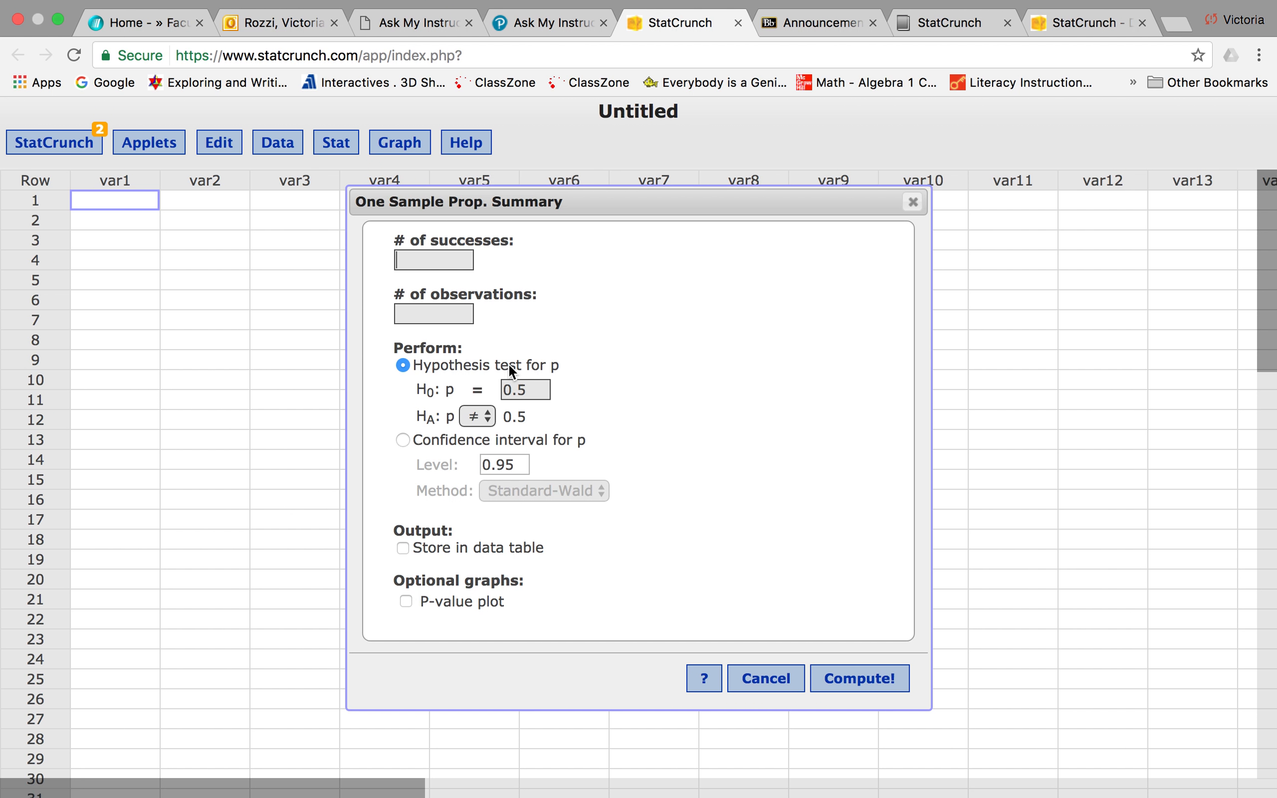
click(403, 440)
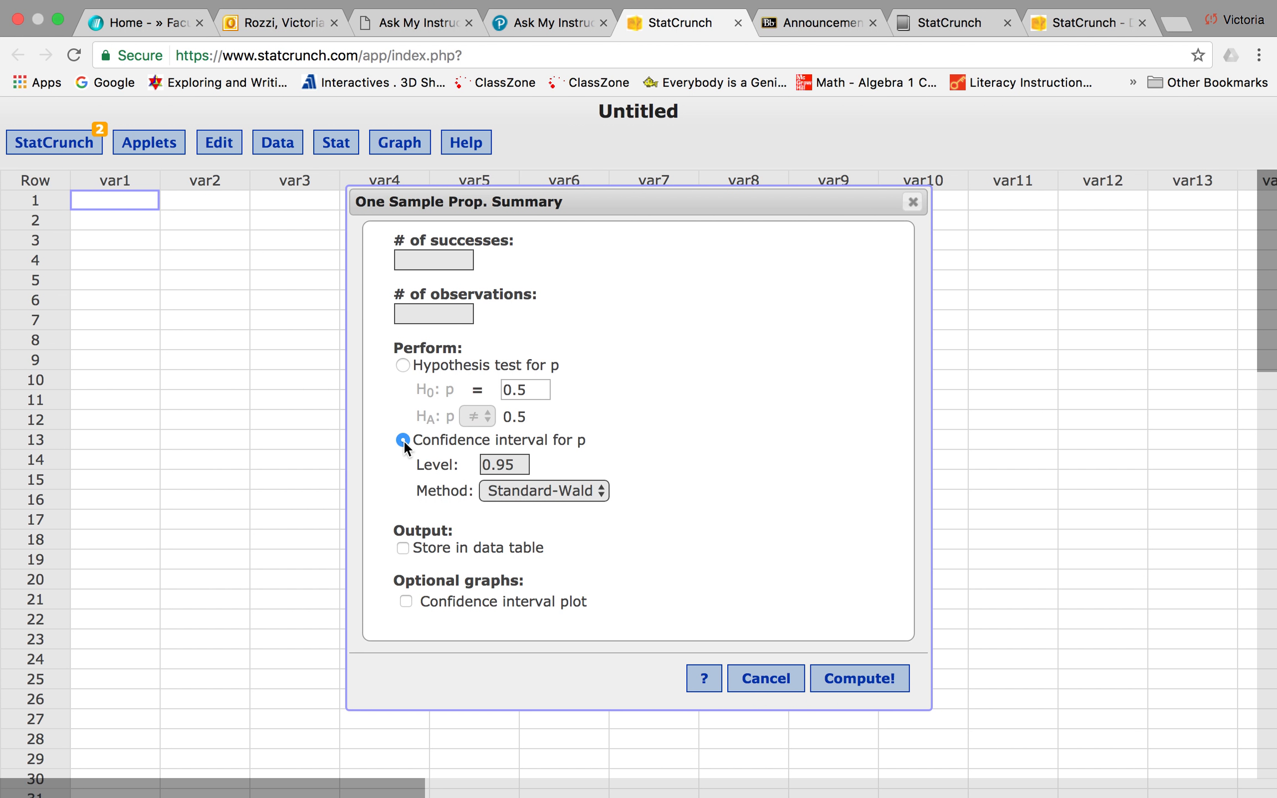
click(548, 22)
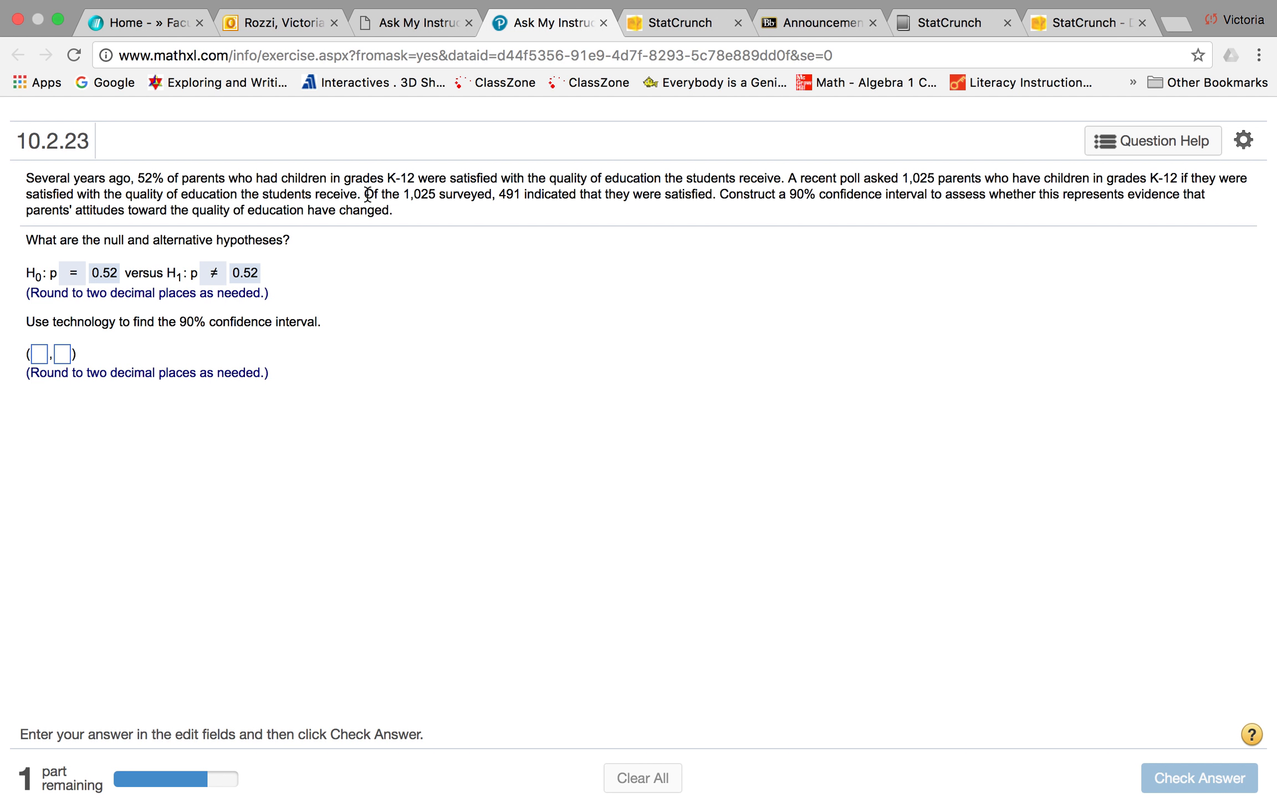
mouse_move(696, 208)
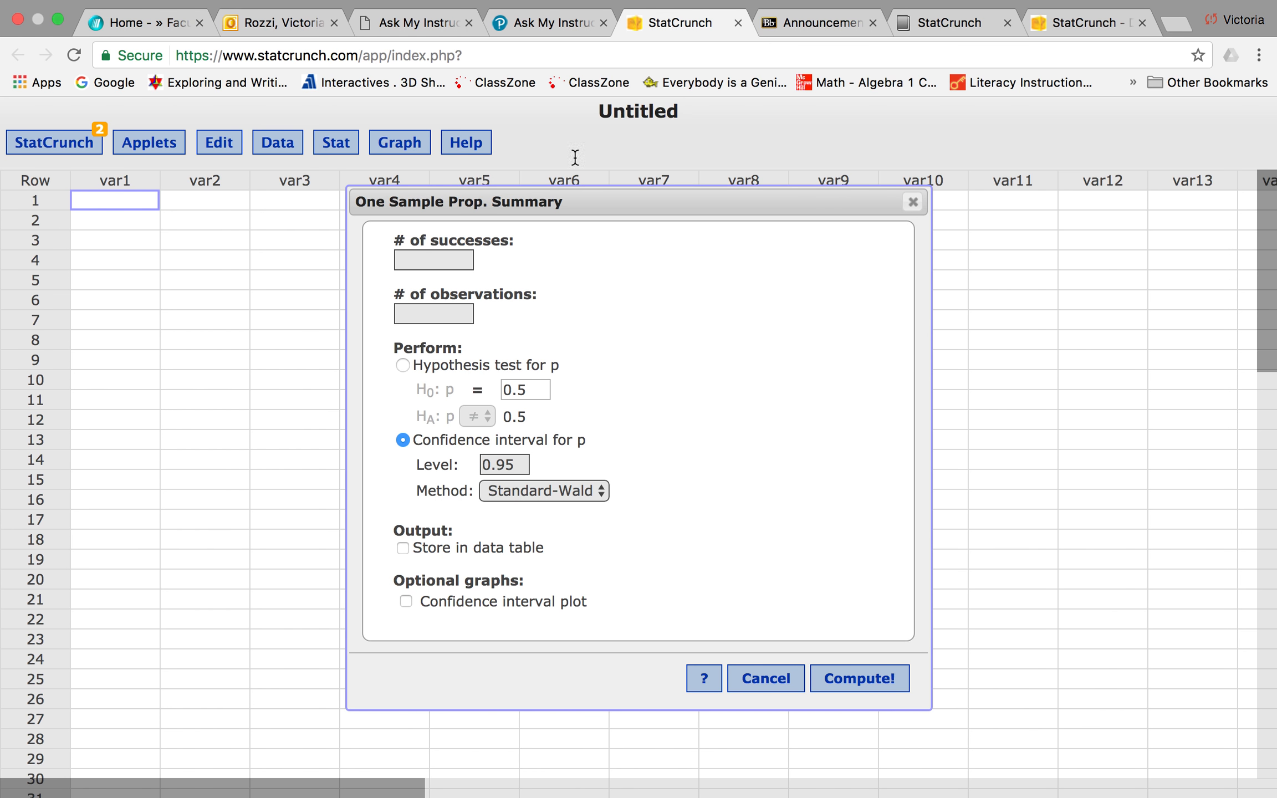
Step: Enter 491 successes and 1025 observations, checking the counts against the MathXL question
text(4)
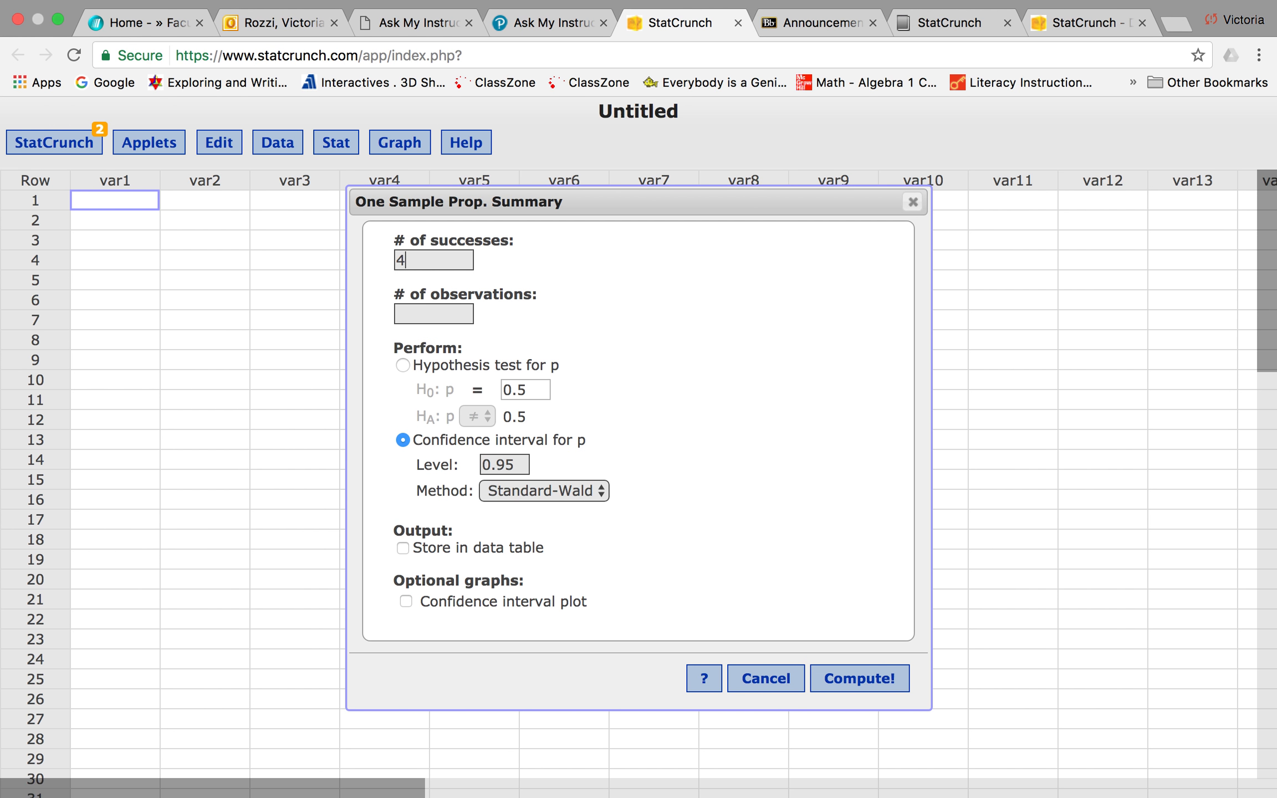
text(91)
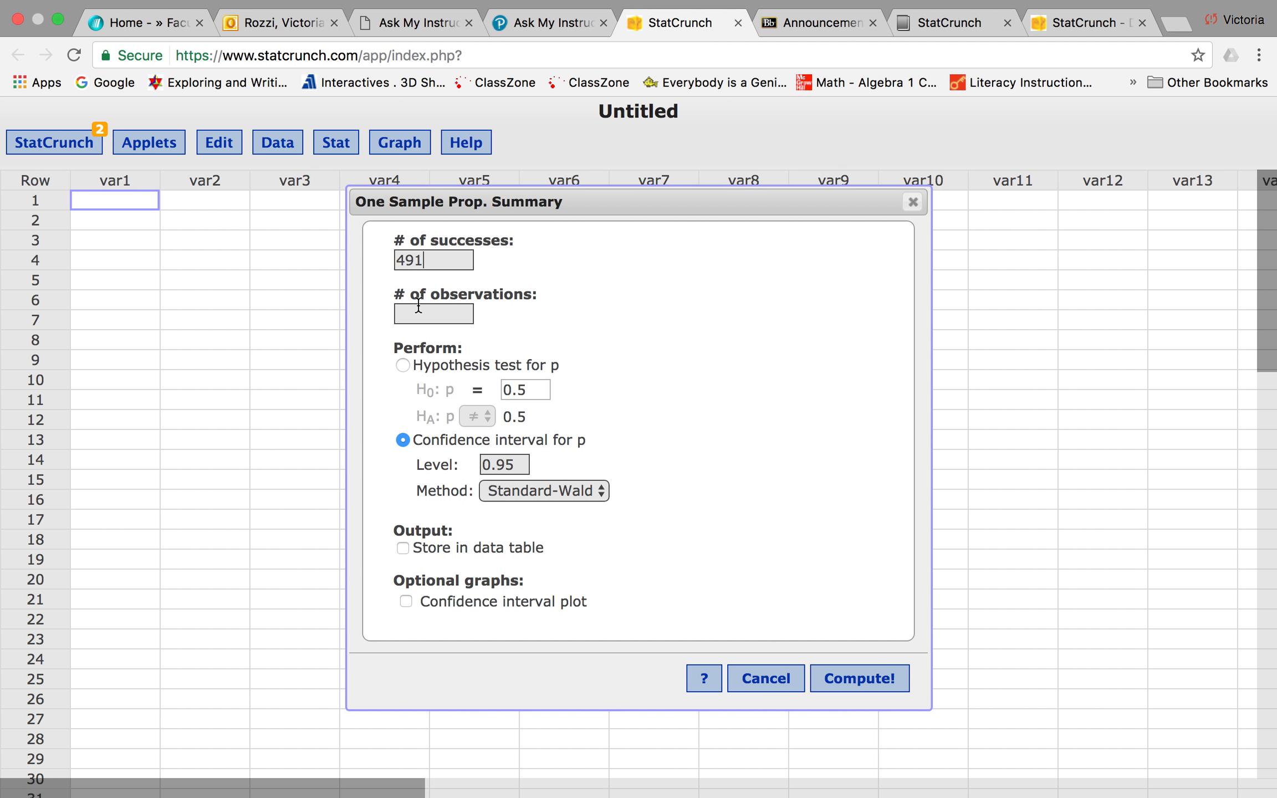
click(551, 22)
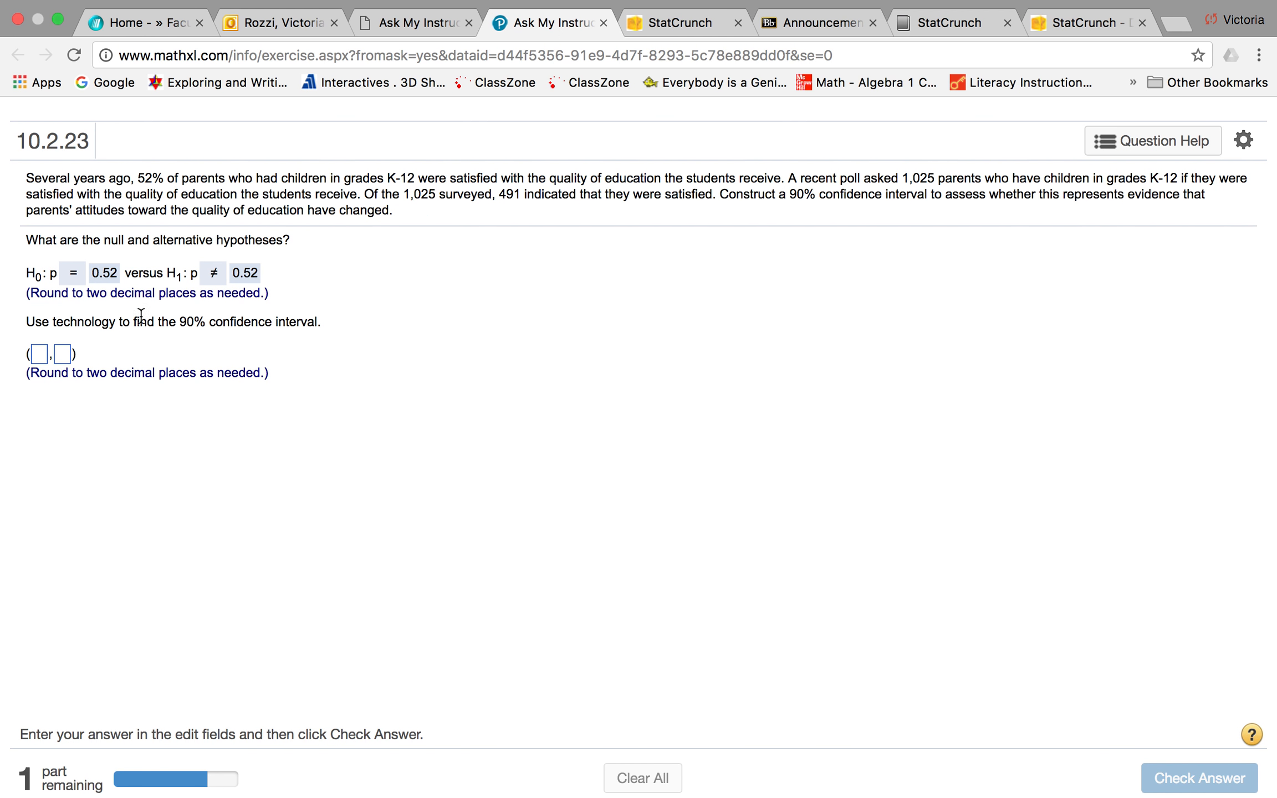
mouse_move(405, 189)
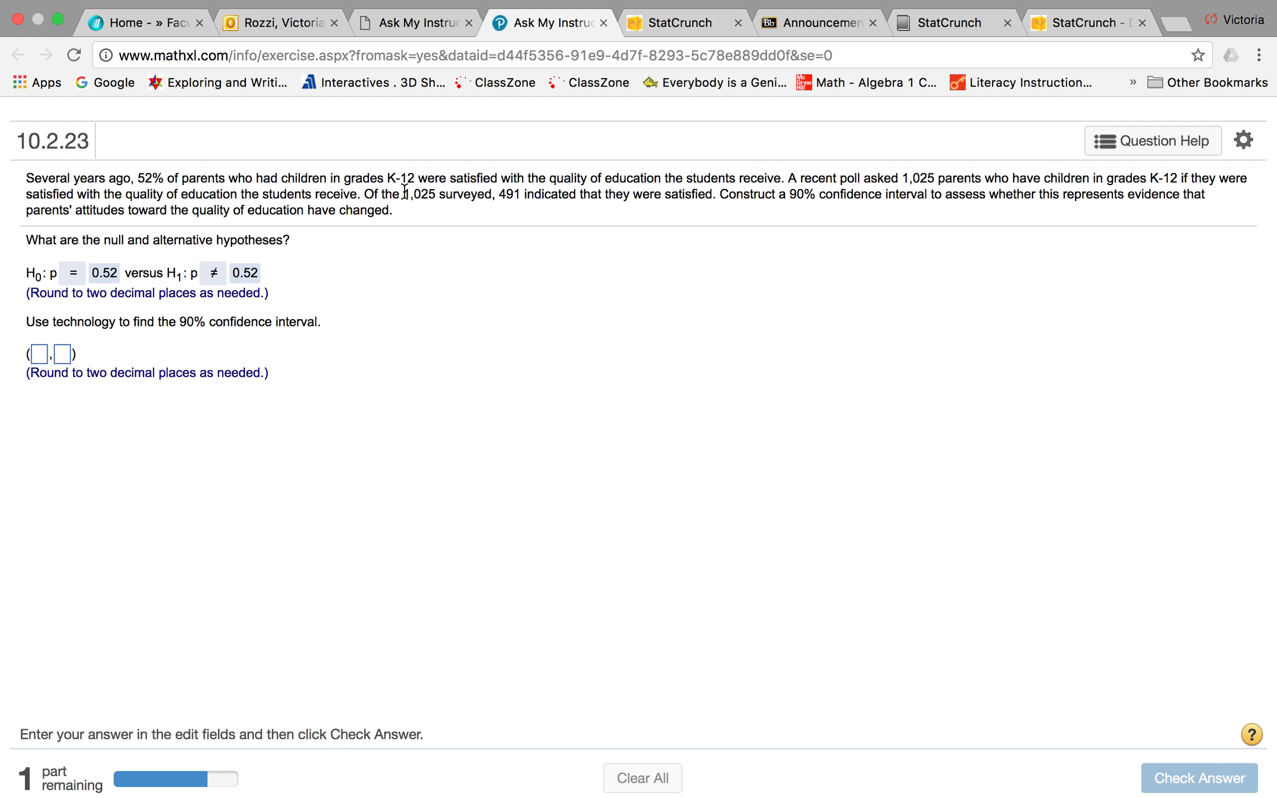
mouse_move(691, 42)
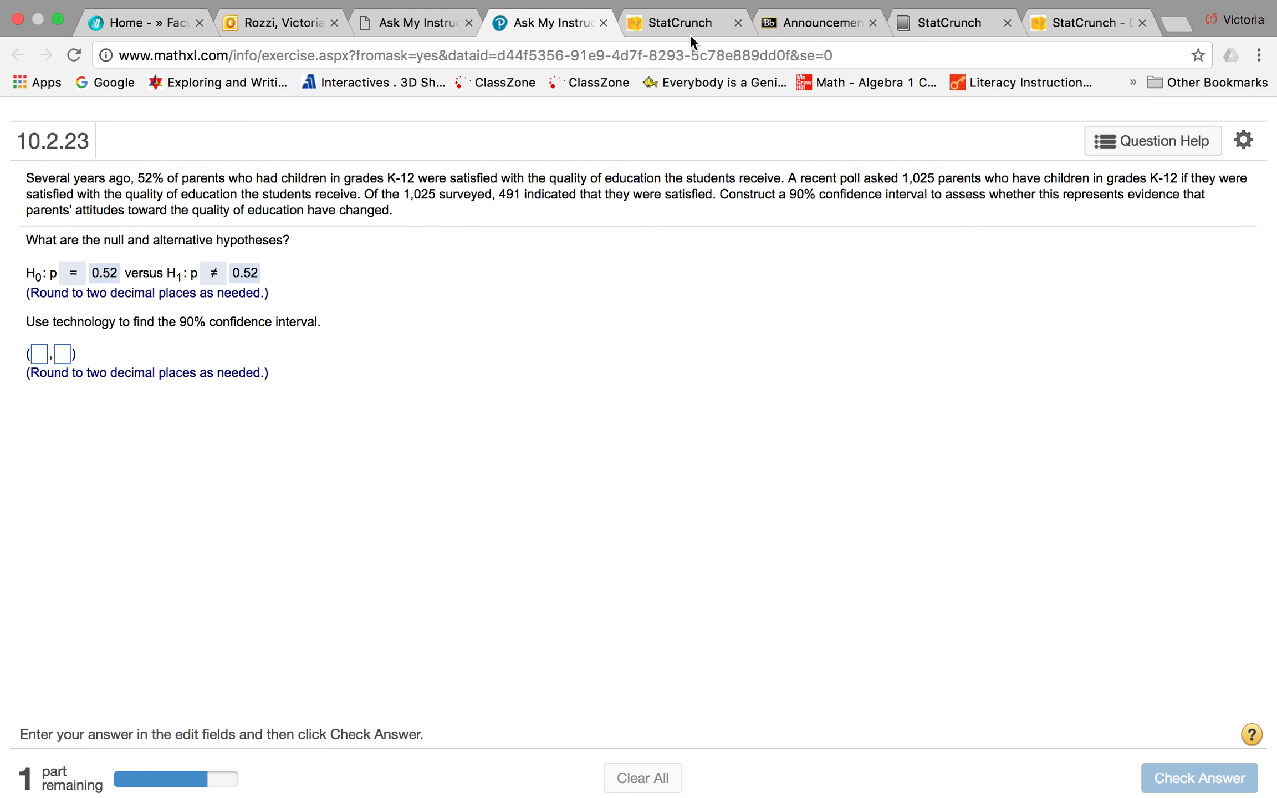
click(677, 22)
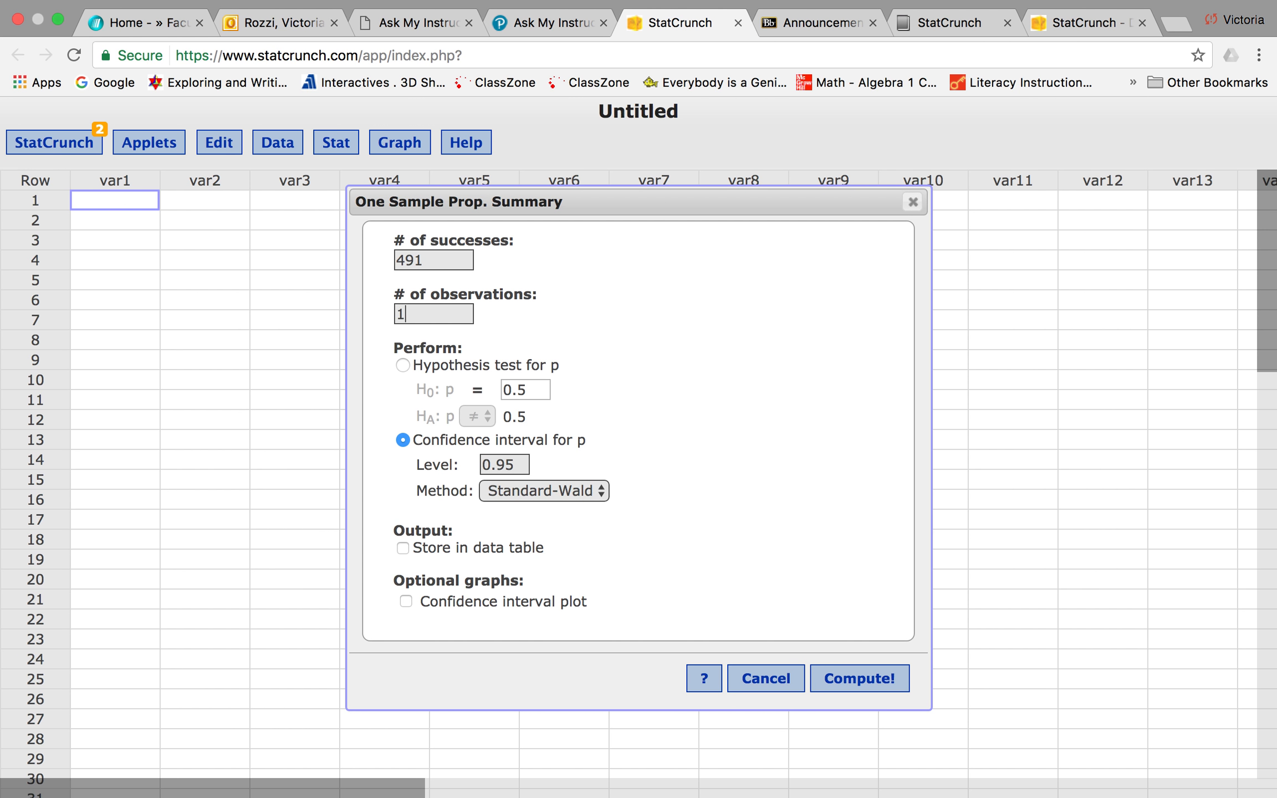
text(025)
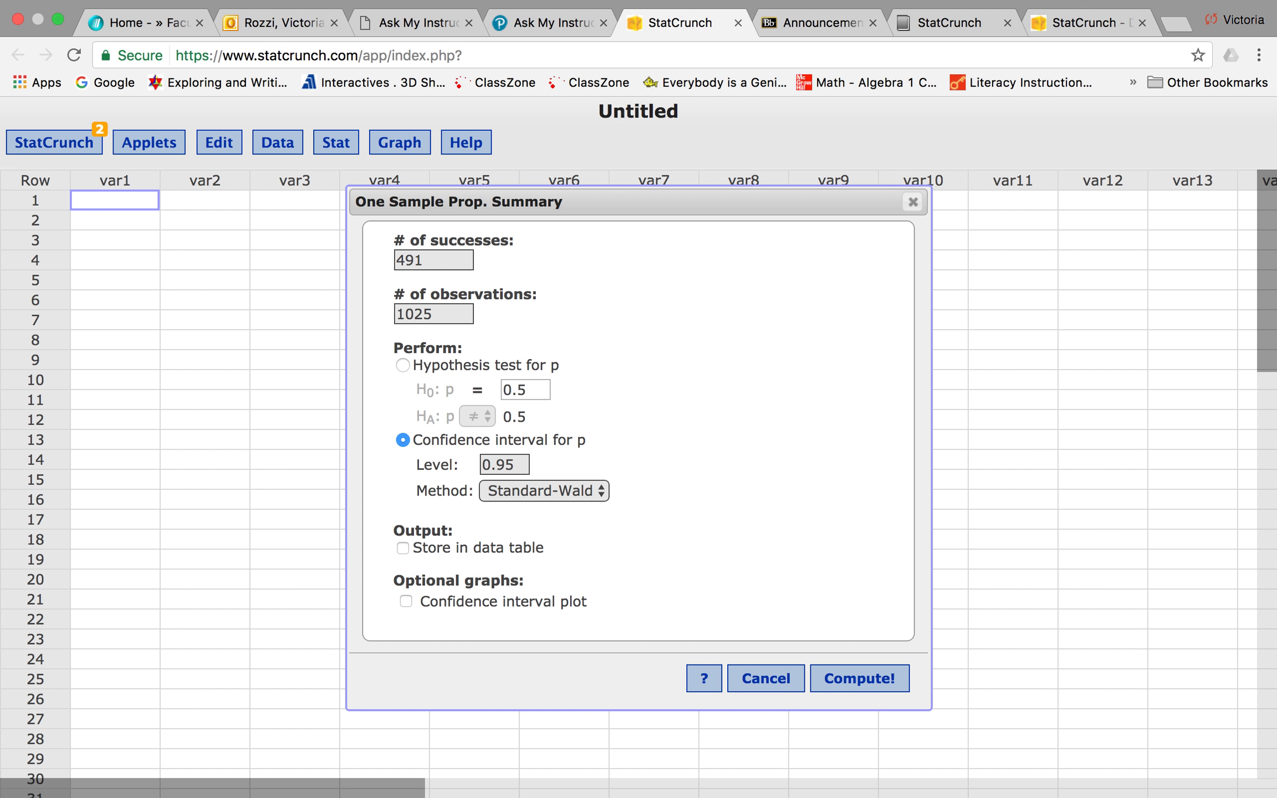
click(503, 464)
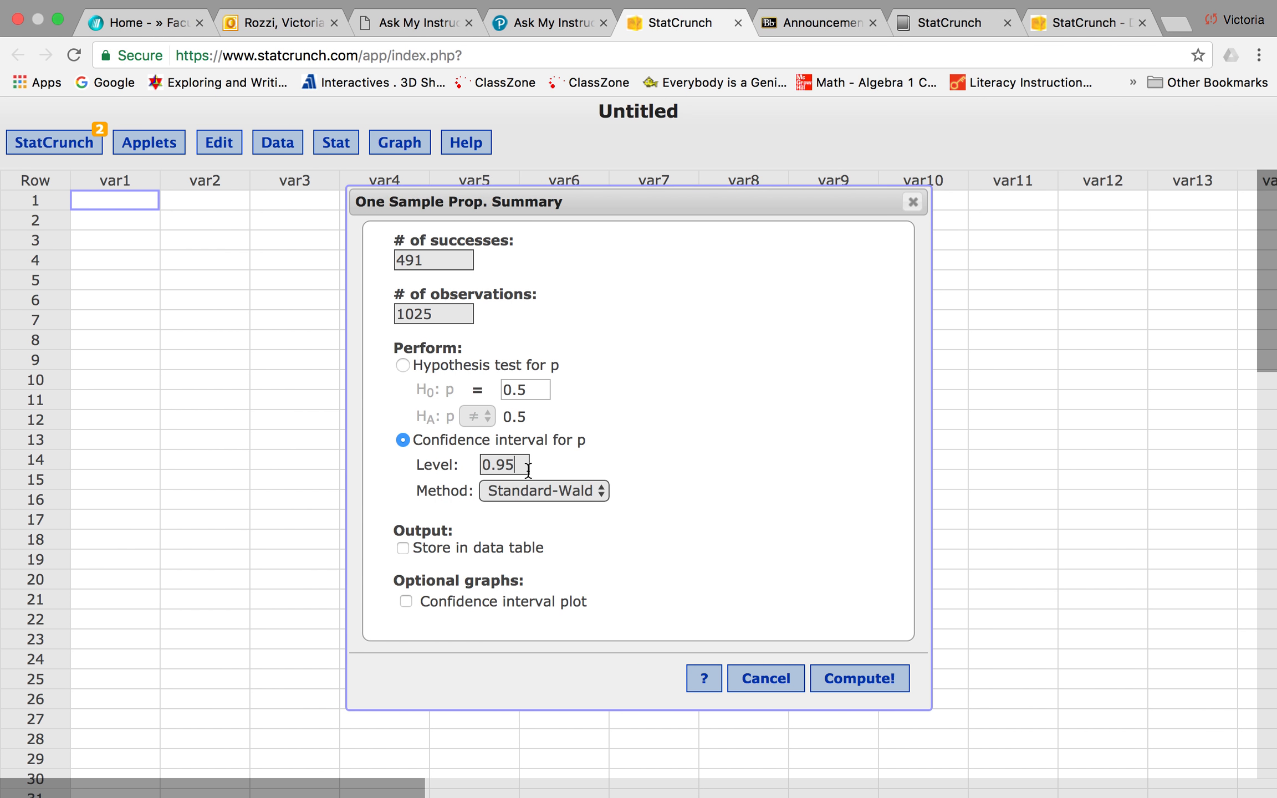
click(550, 22)
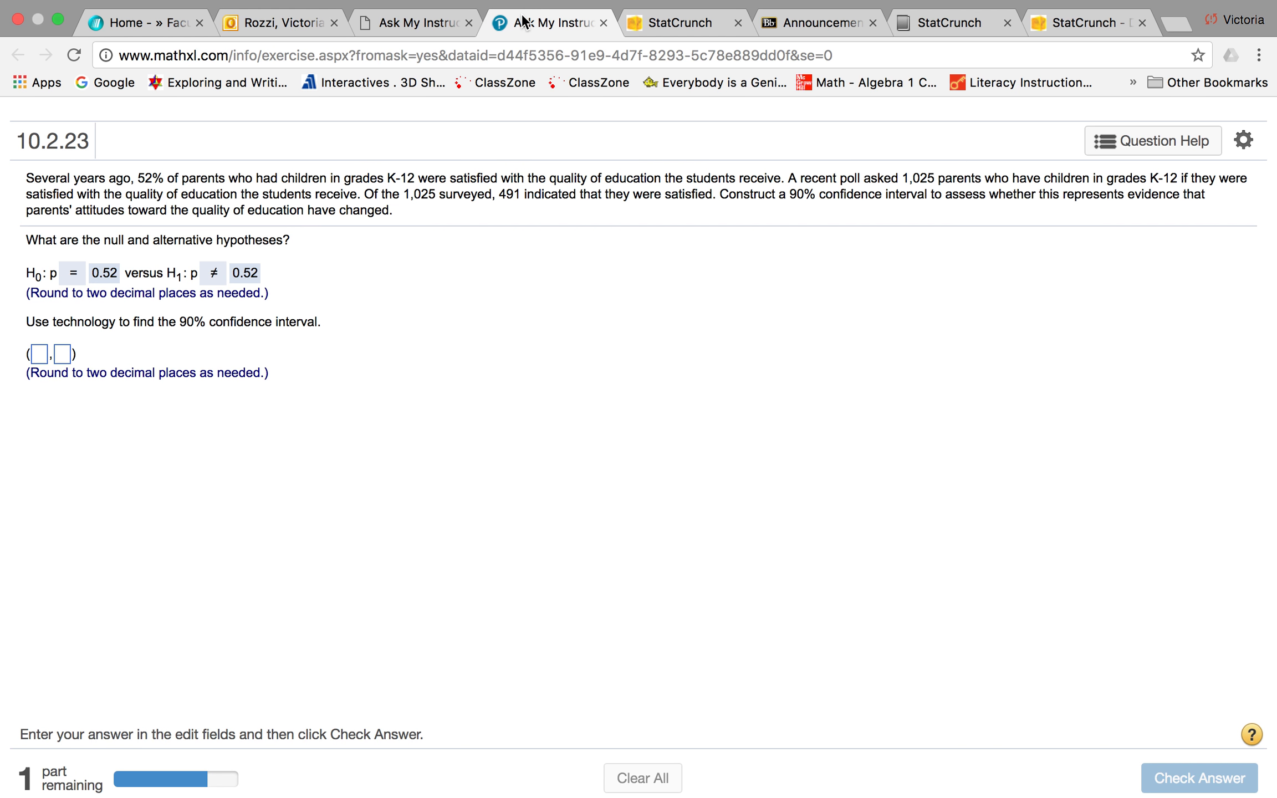
mouse_move(748, 195)
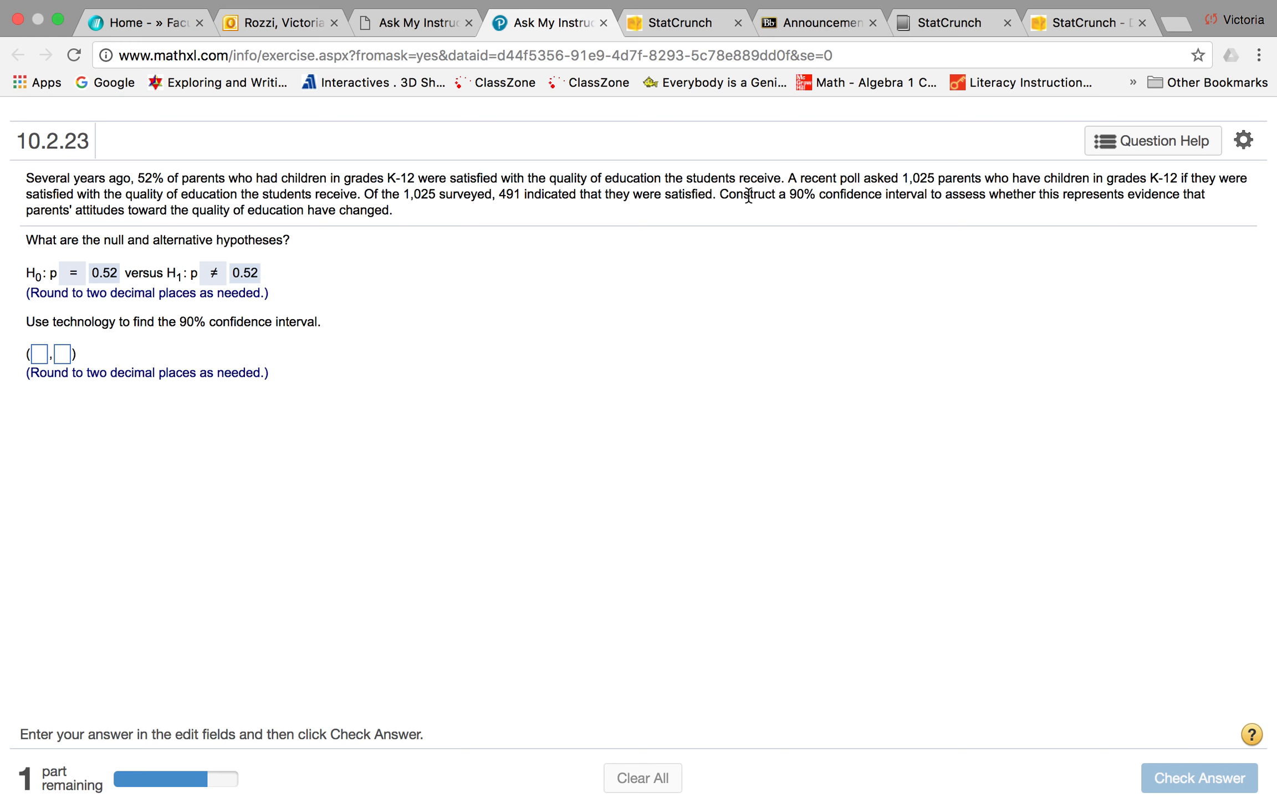
click(683, 22)
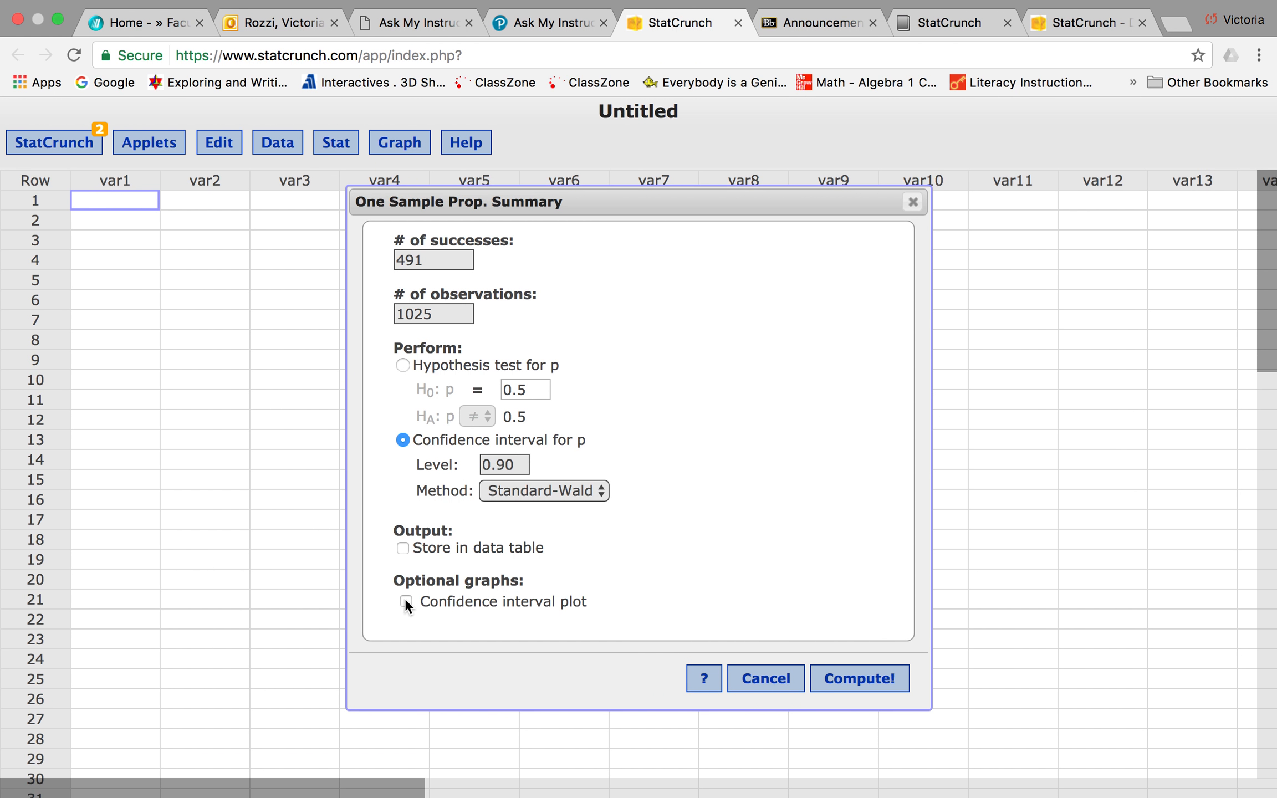
Step: Compute the 90% interval with its plot, reading limits 0.4534 and 0.5047 from the table
click(402, 601)
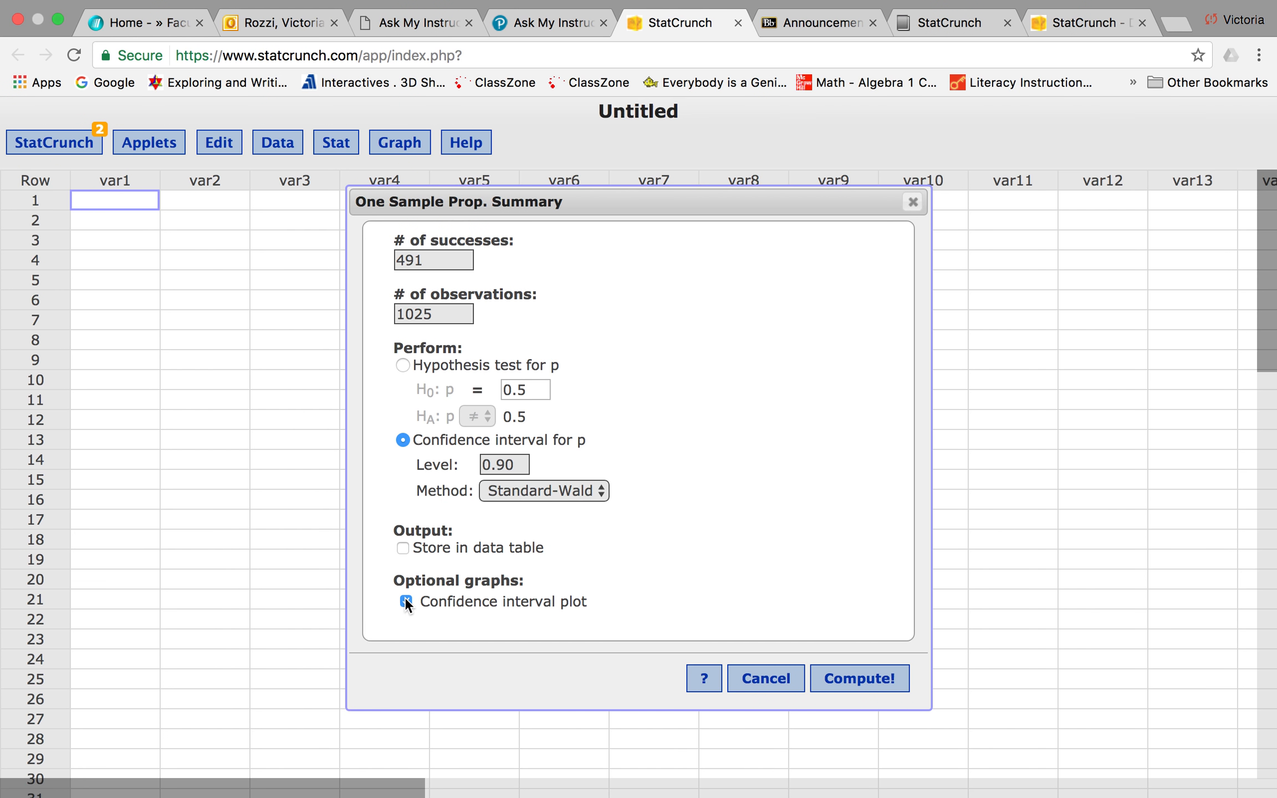
click(858, 677)
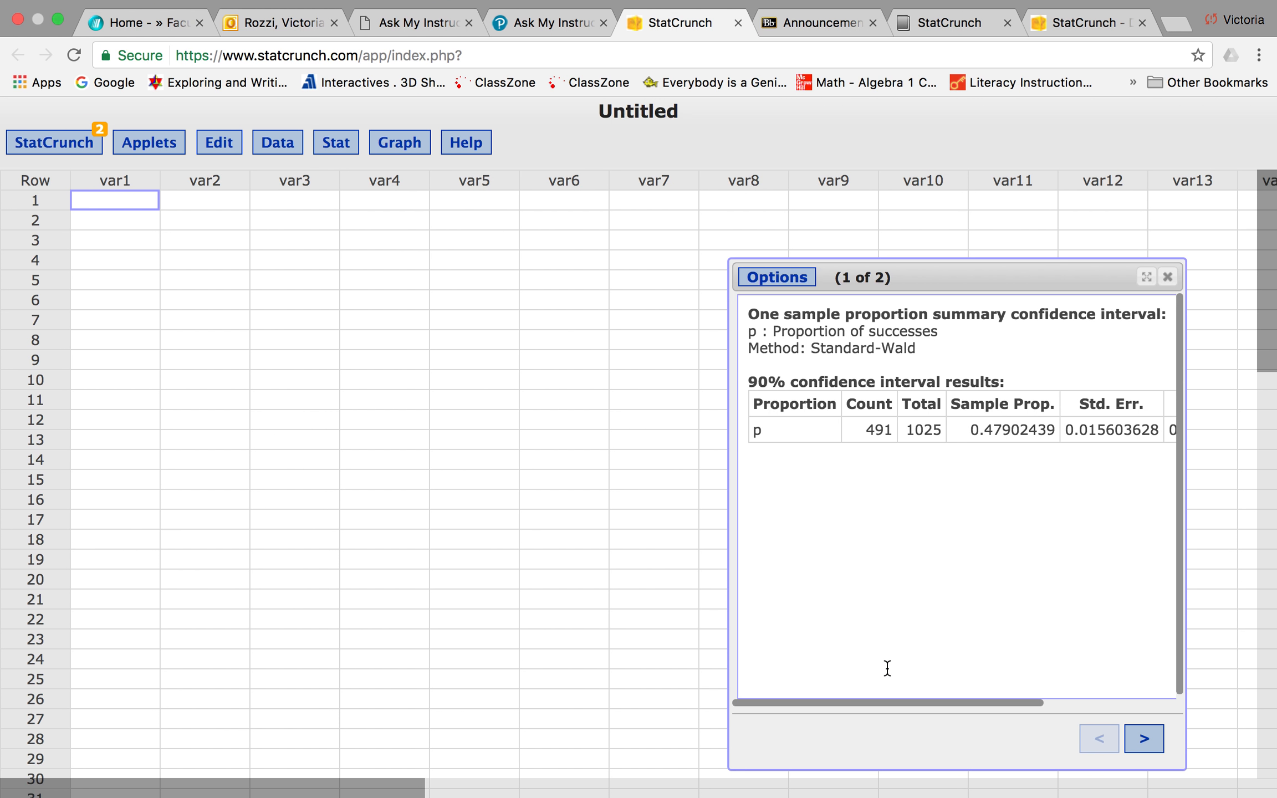
click(1143, 738)
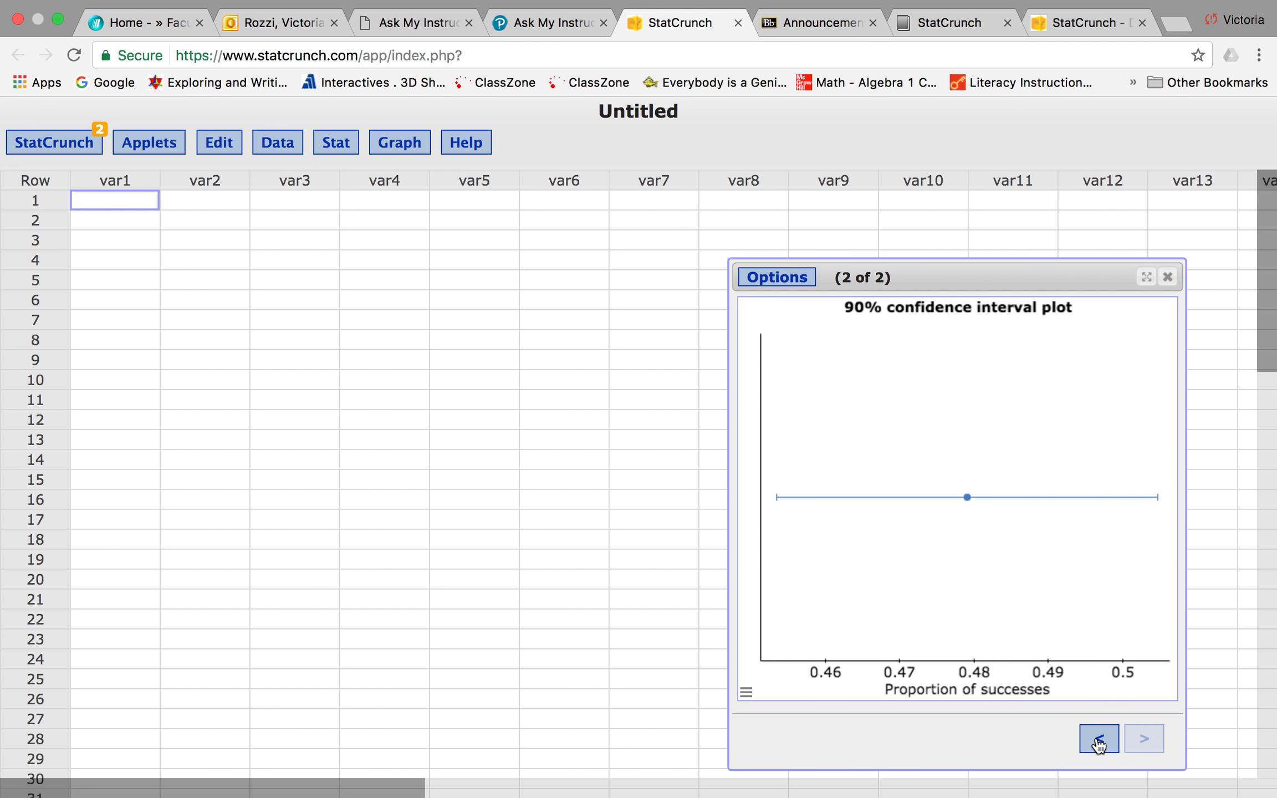
click(1097, 738)
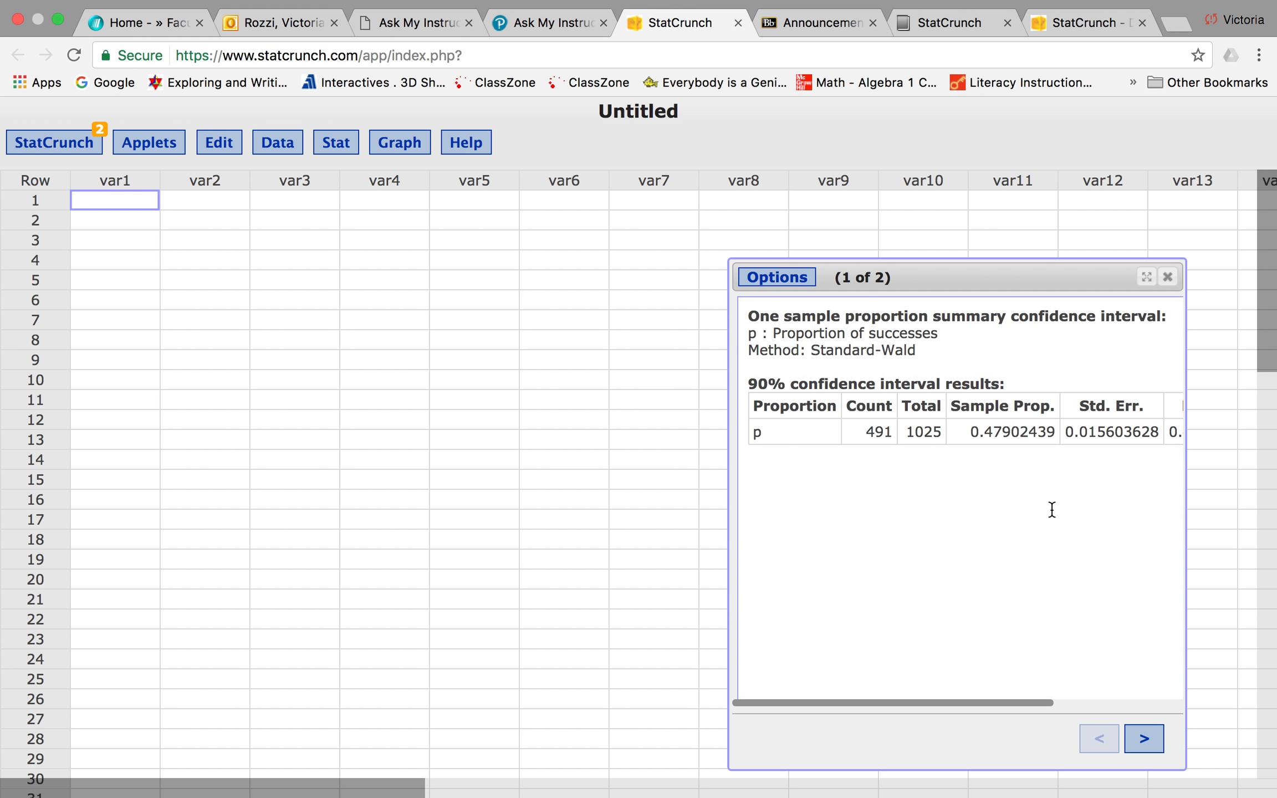
scroll(right, 3)
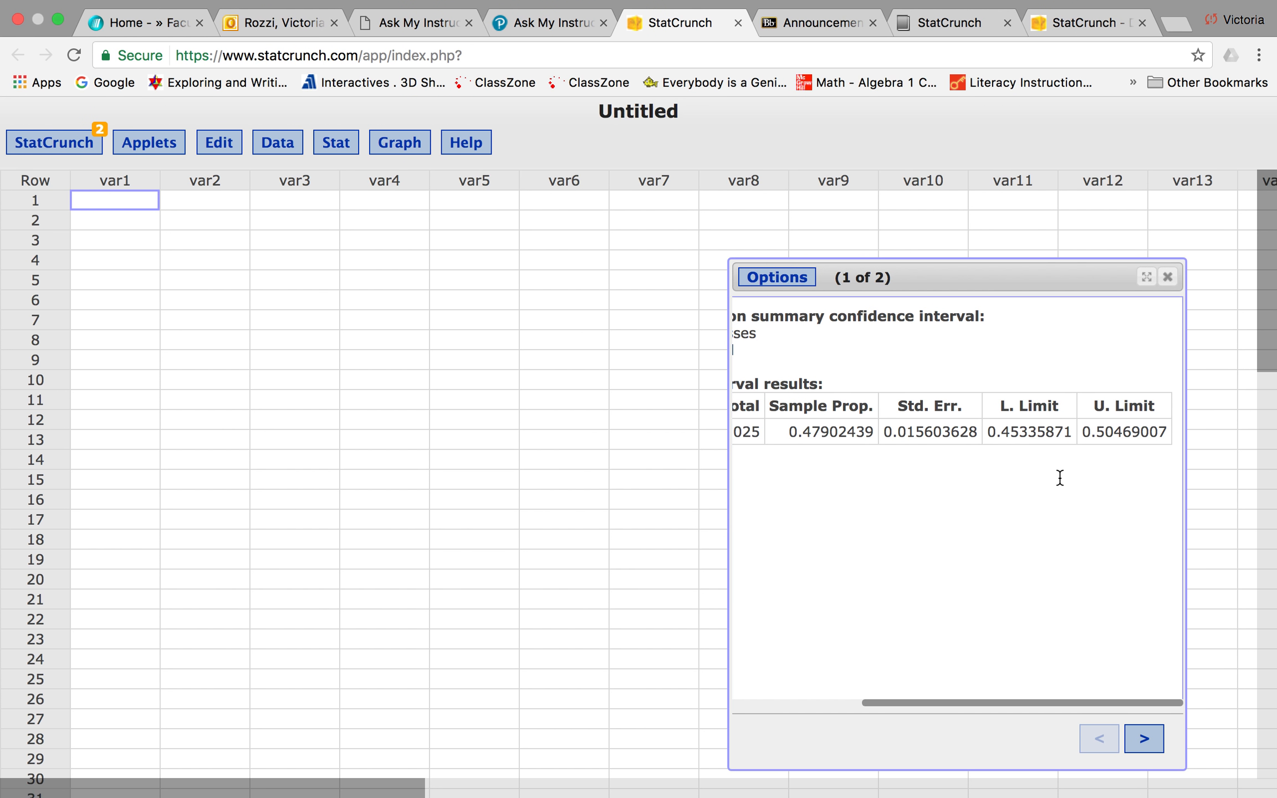
mouse_move(1023, 418)
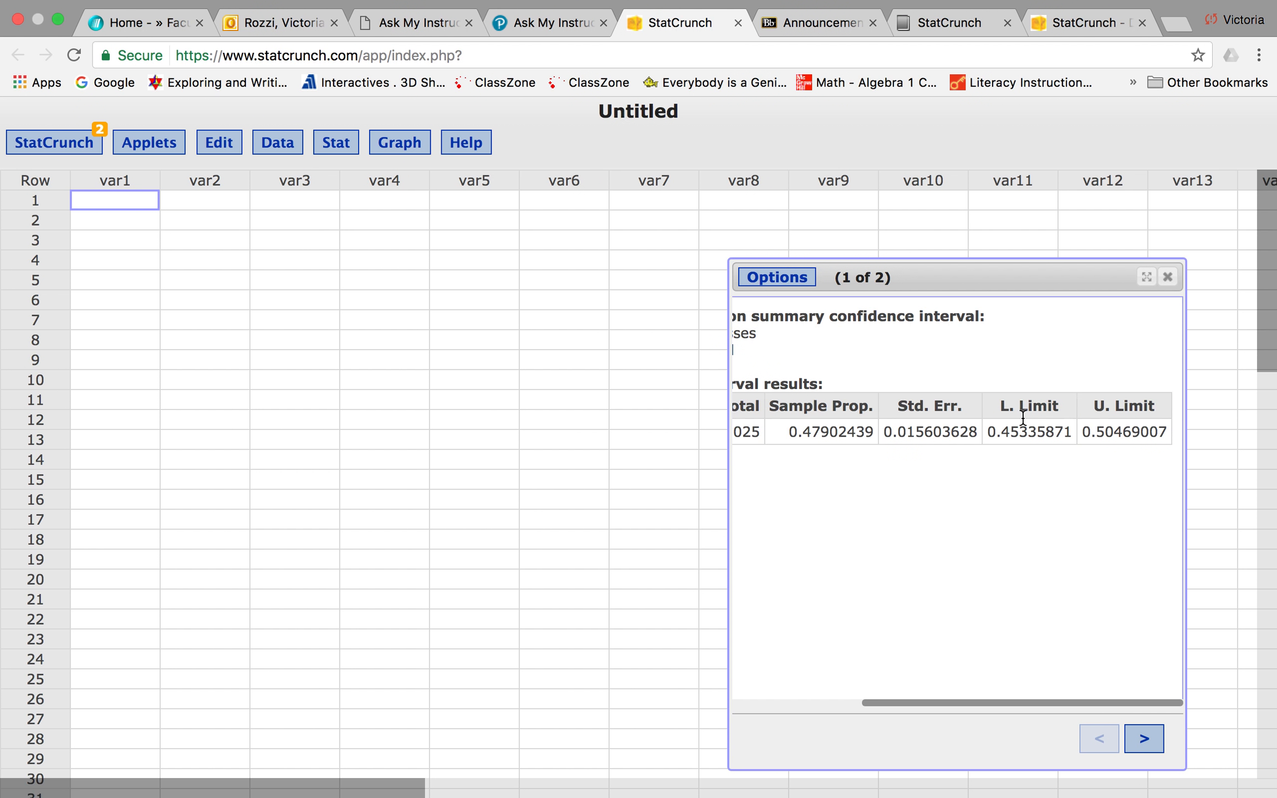
Step: Enter the interval (.45, .50) in MathXL and submit it for grading
click(549, 22)
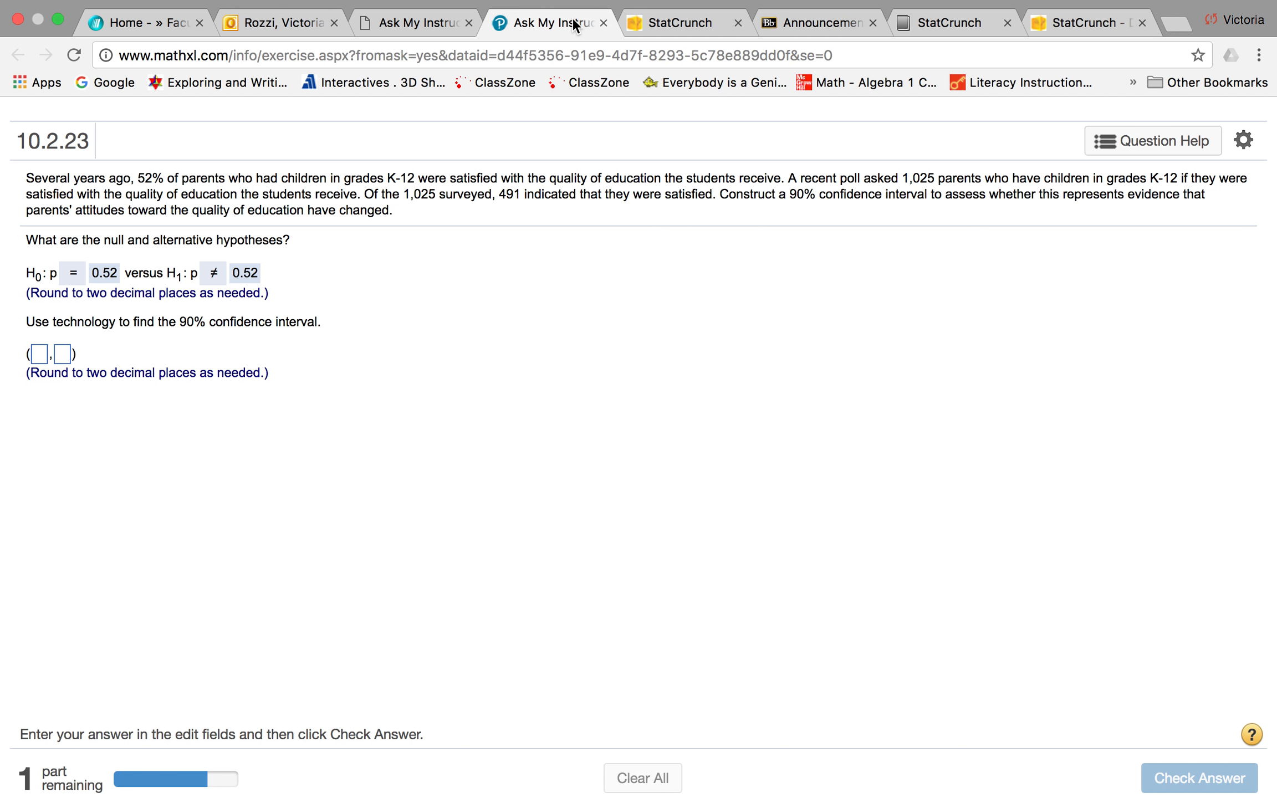
mouse_move(95, 346)
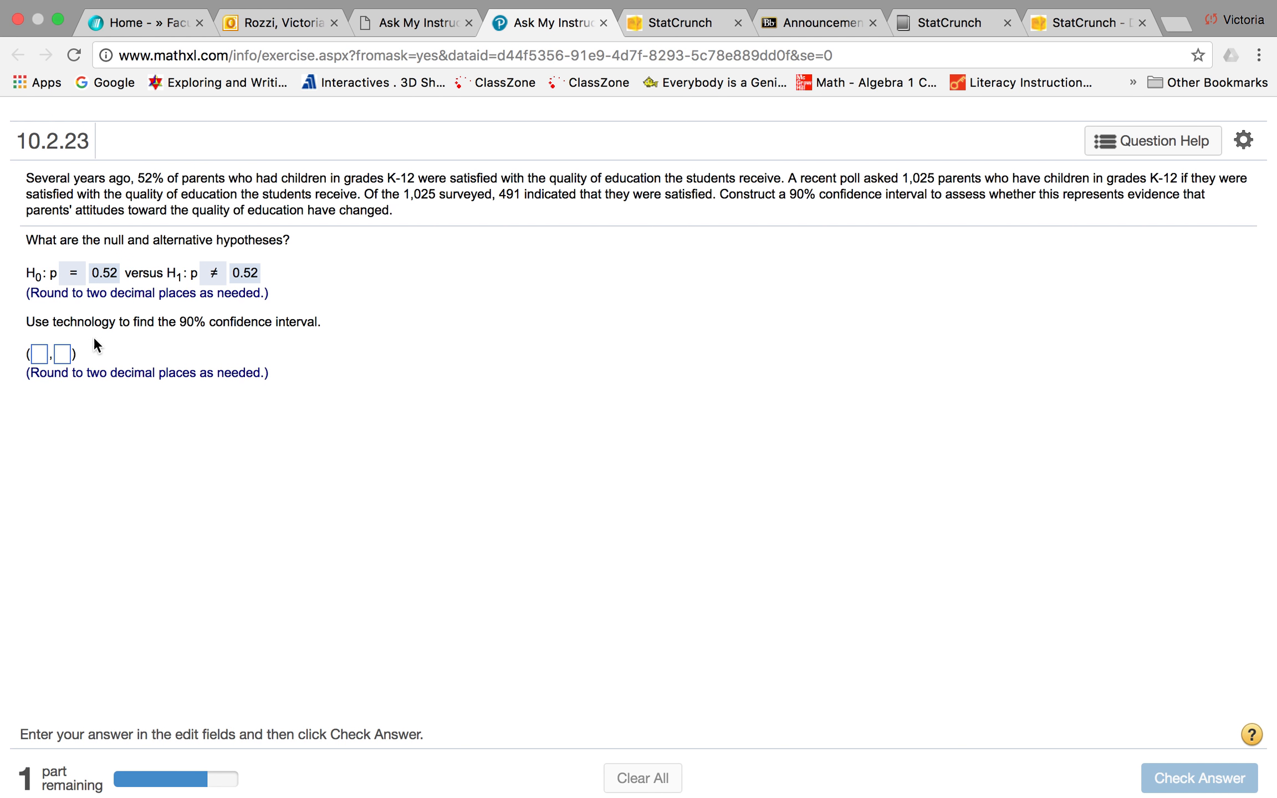
click(39, 354)
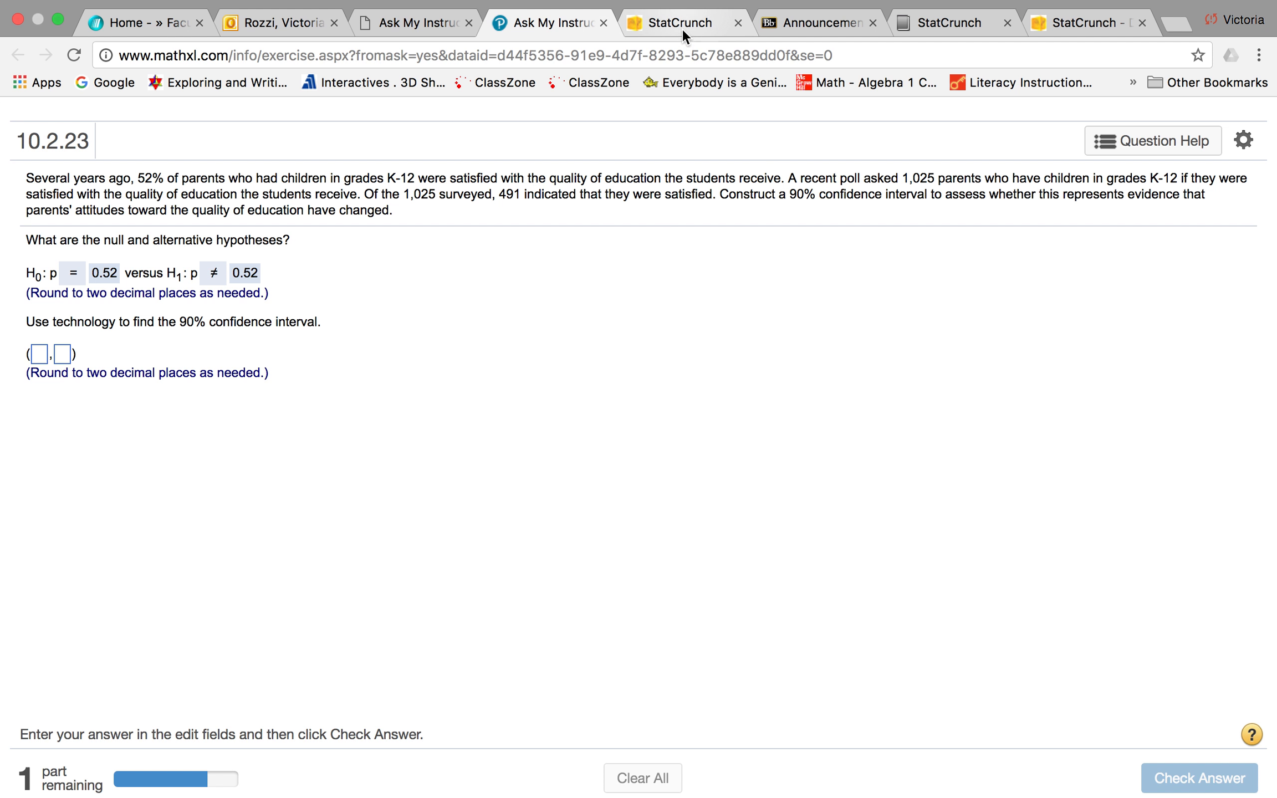
click(682, 22)
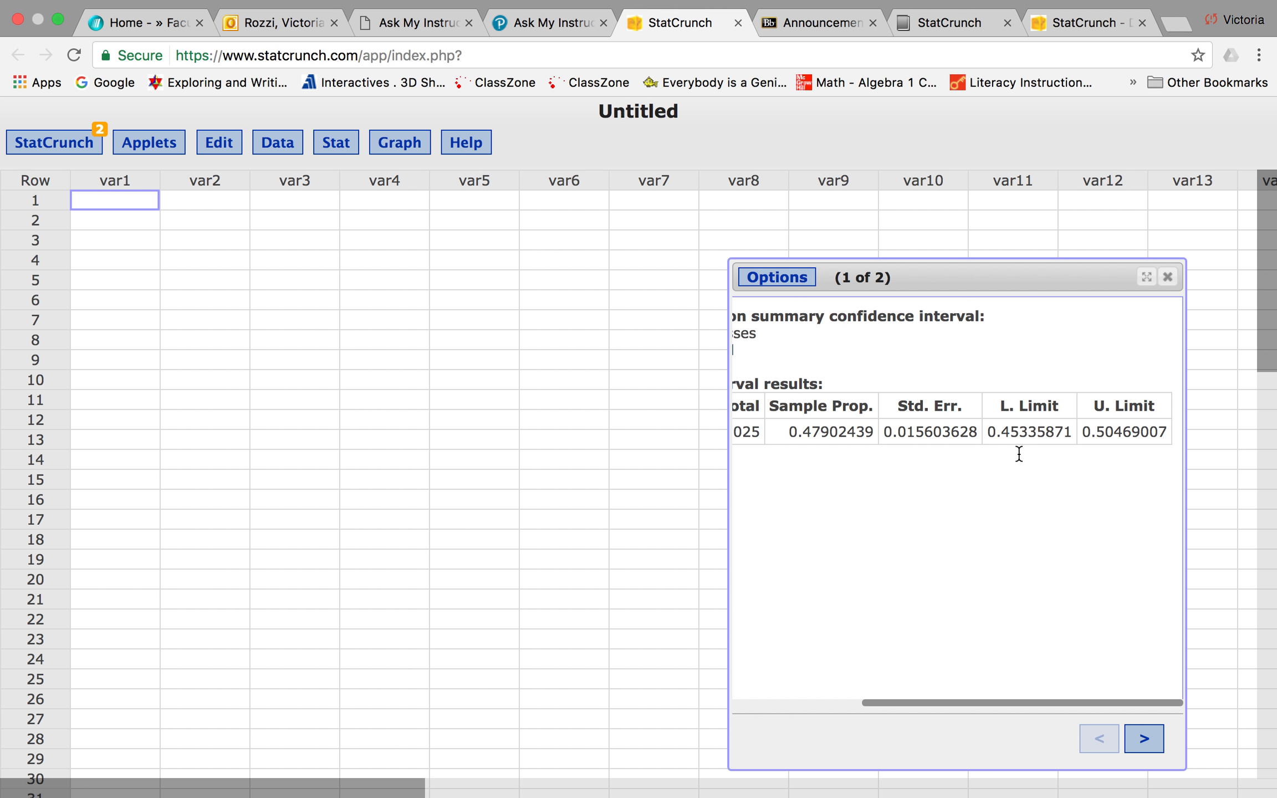
mouse_move(1103, 453)
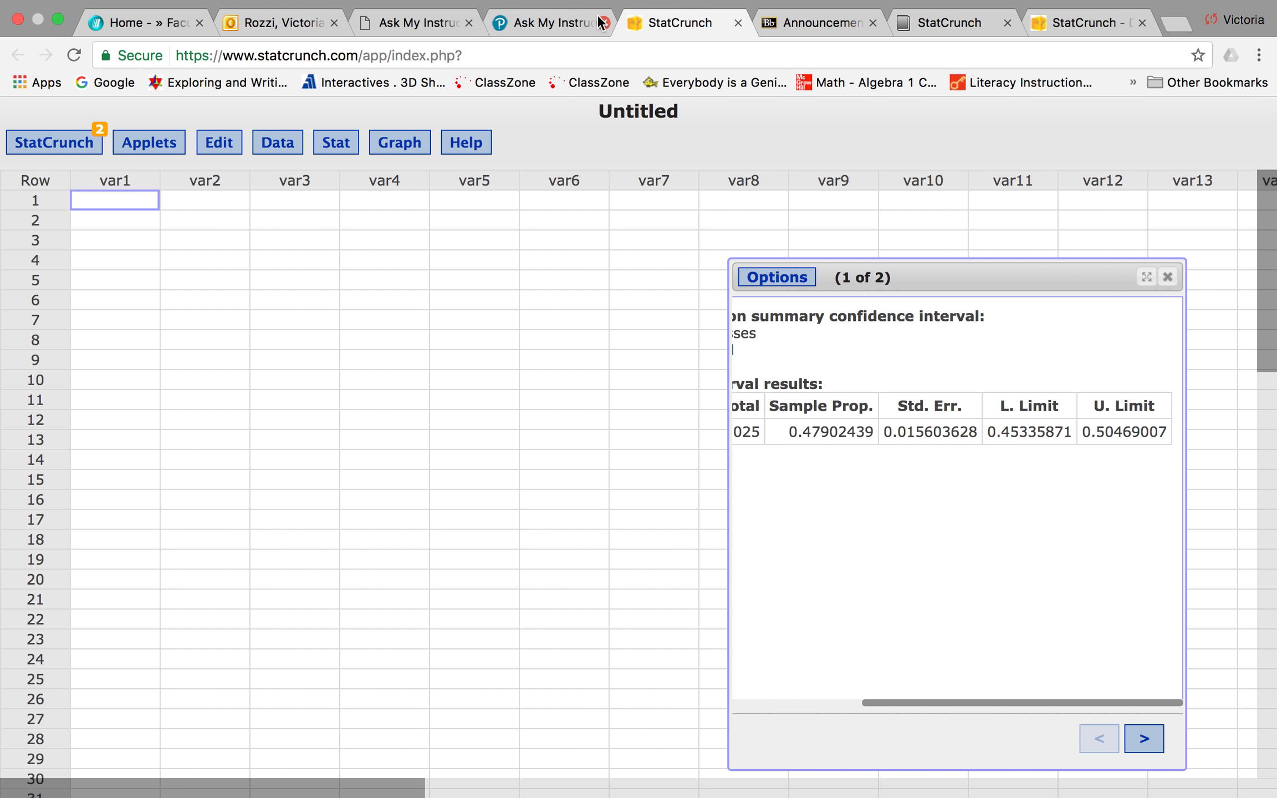
click(548, 23)
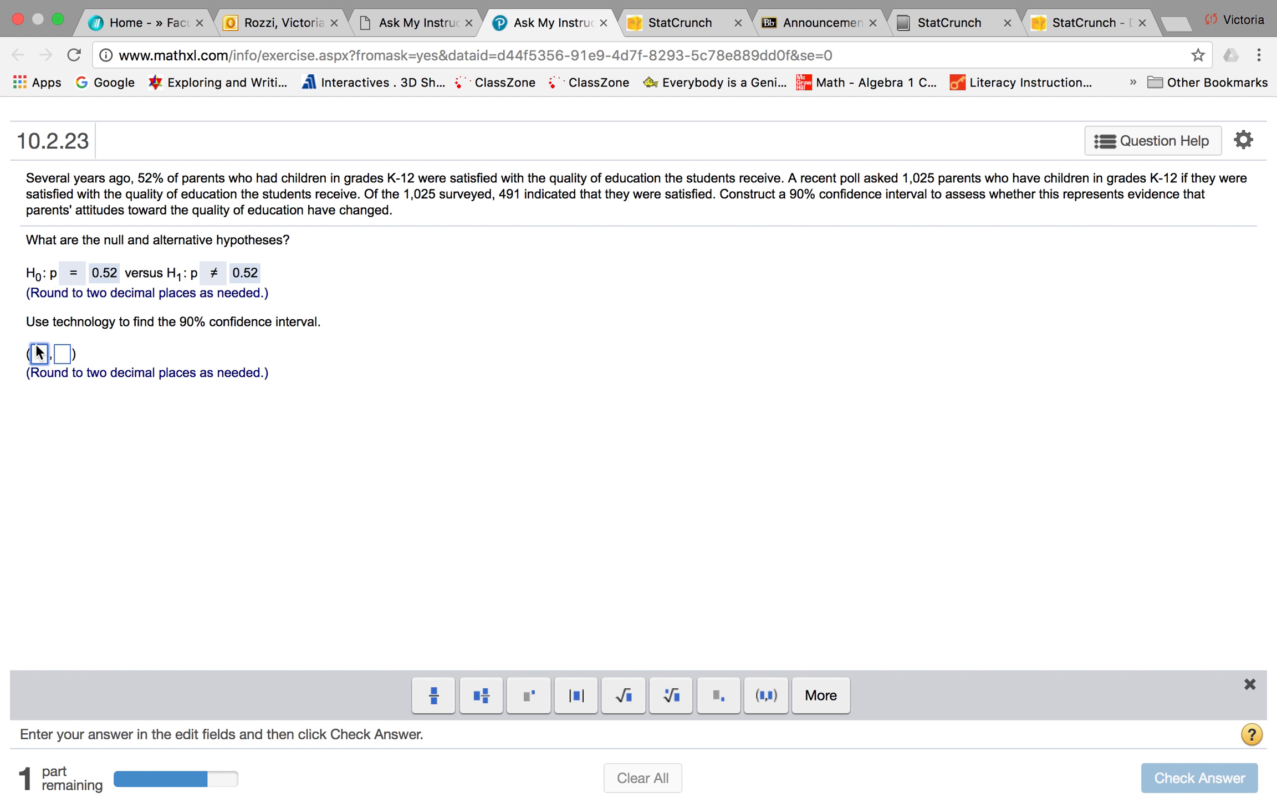
text(.45)
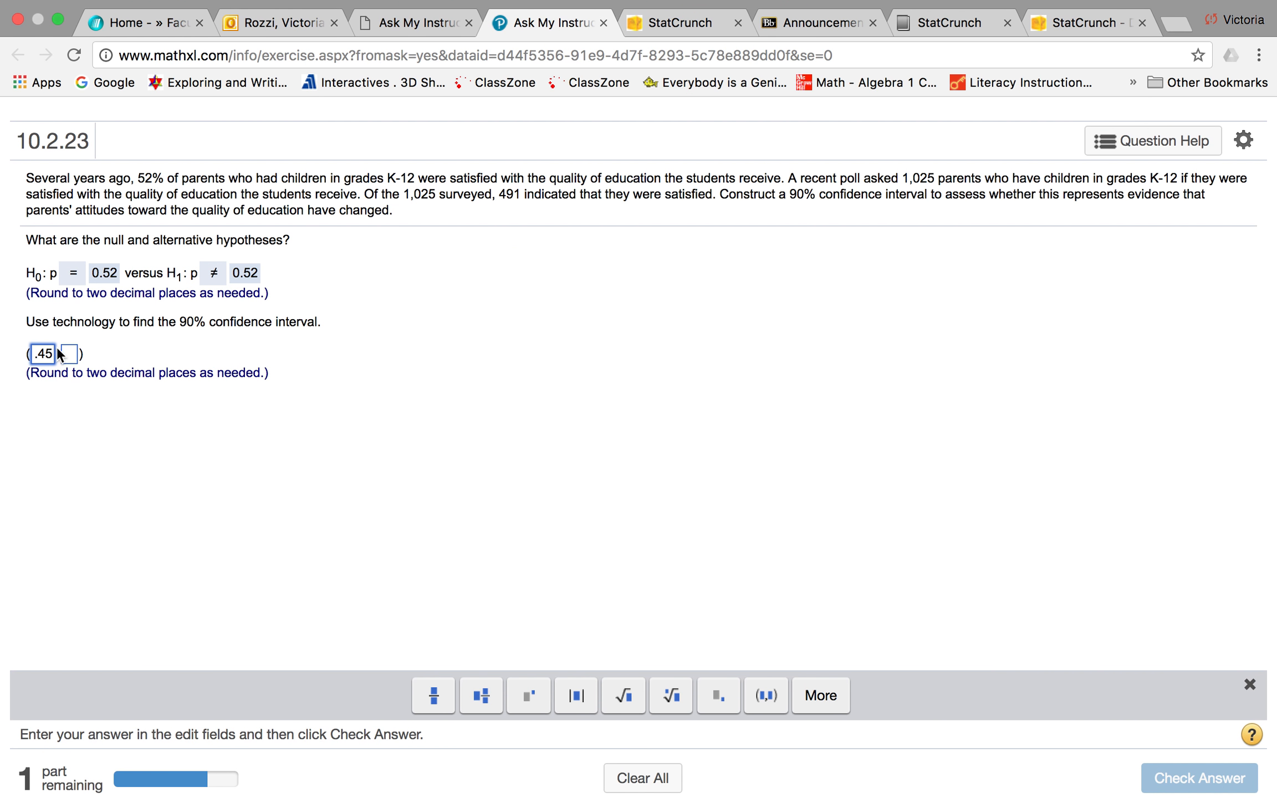
text(.50)
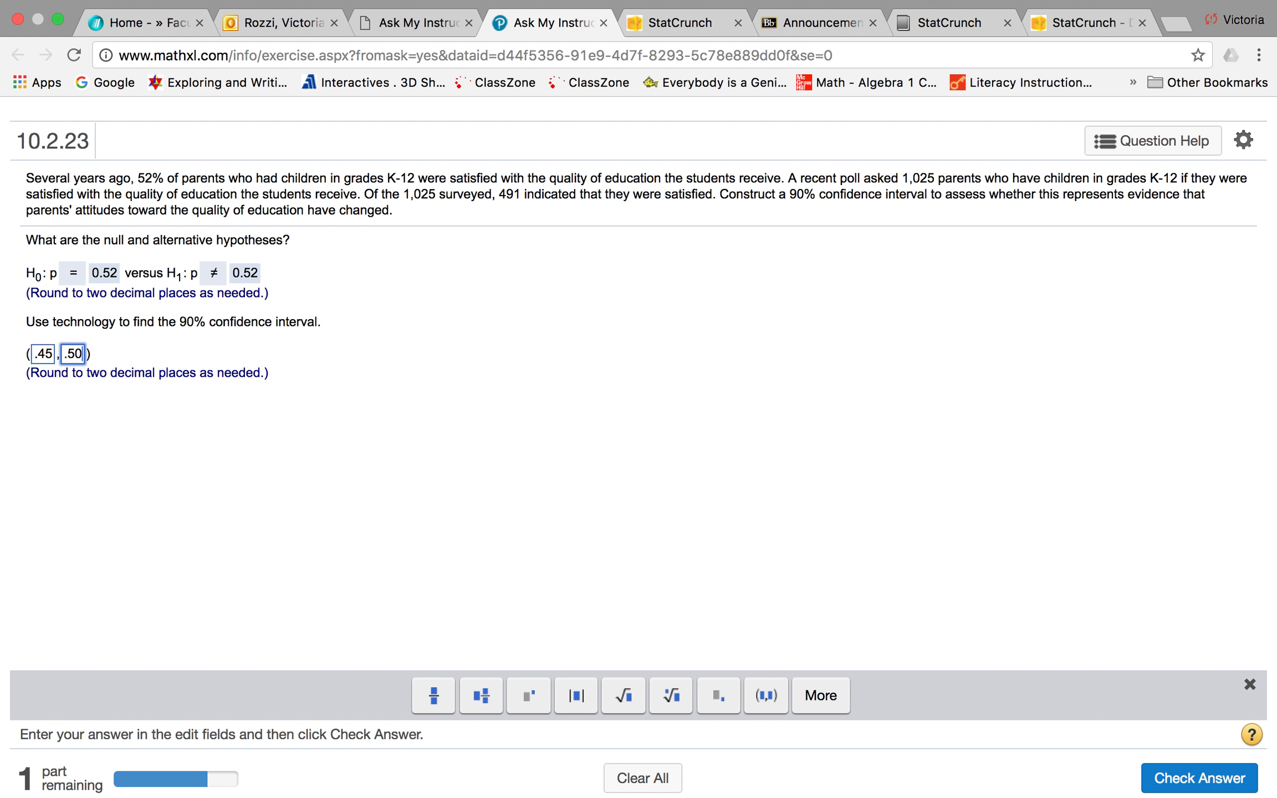
click(1197, 778)
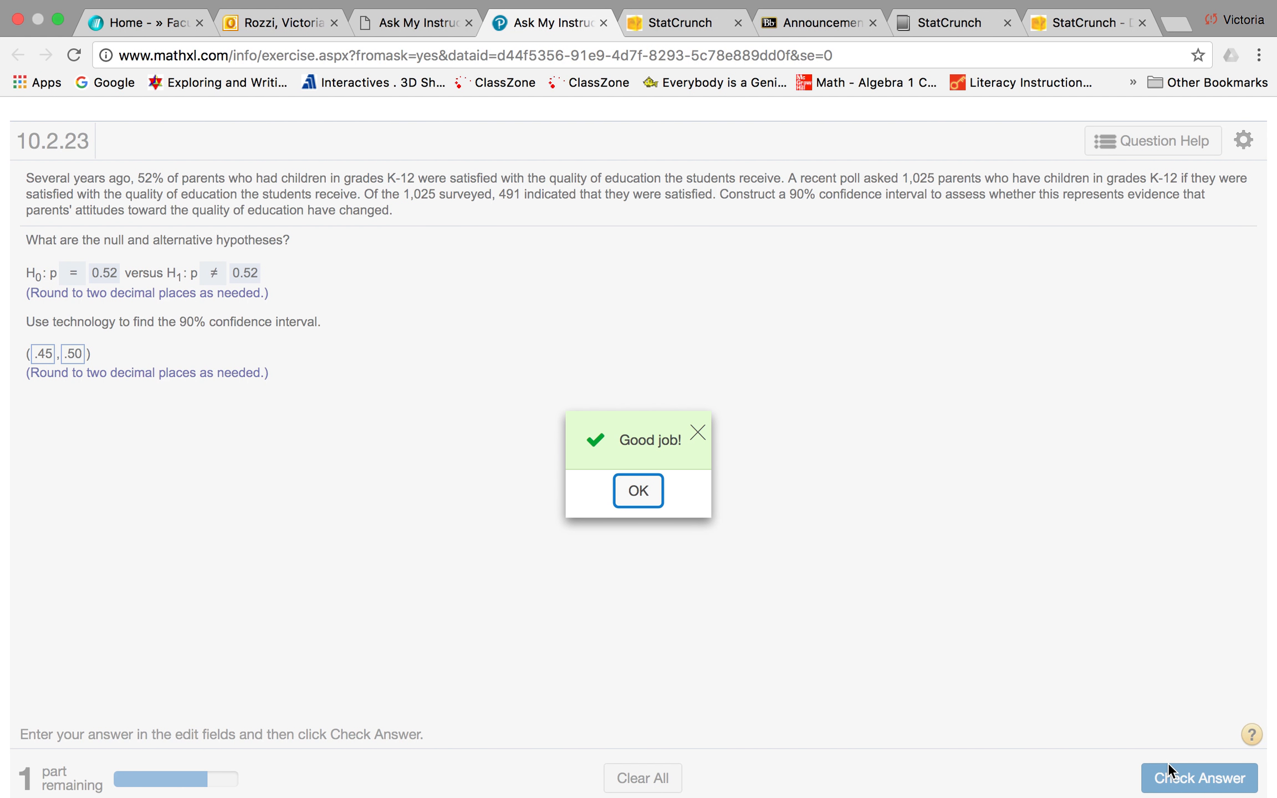
mouse_move(820, 522)
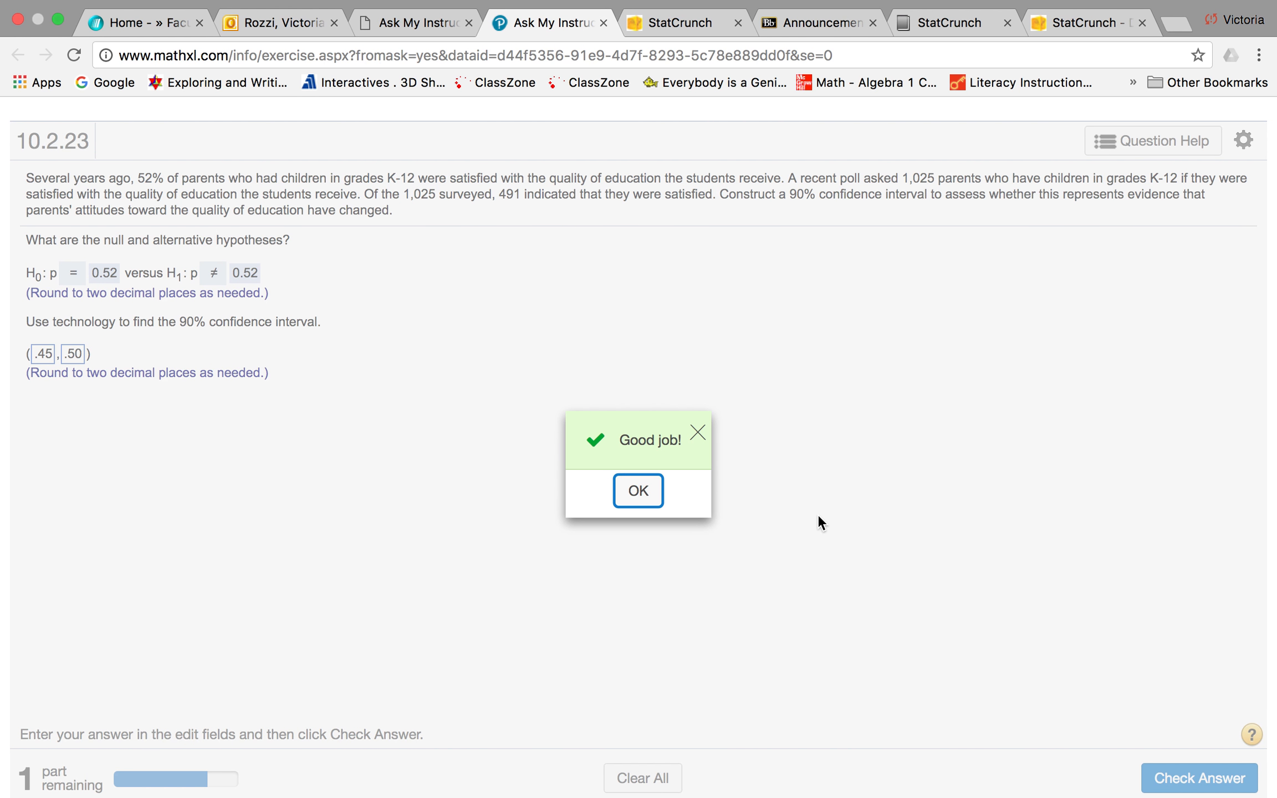